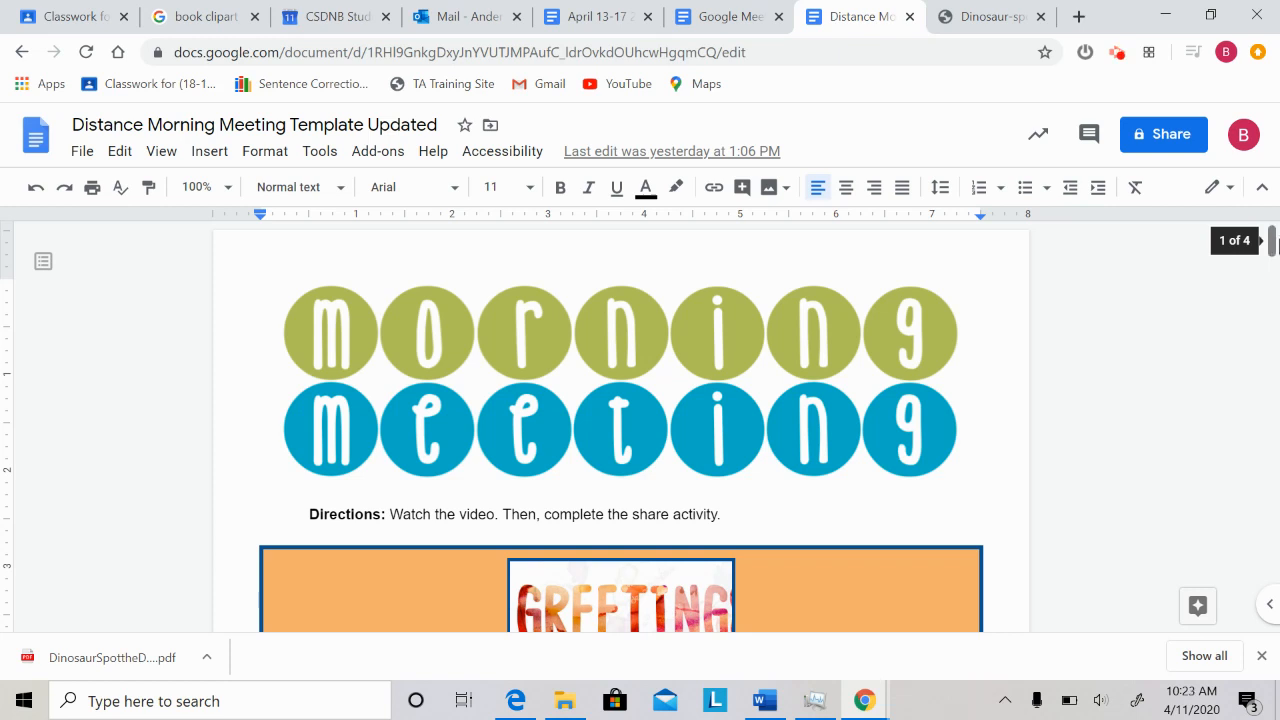
- Scroll past the Greeting section to the Share attendance table of student photos
scroll("down", 3)
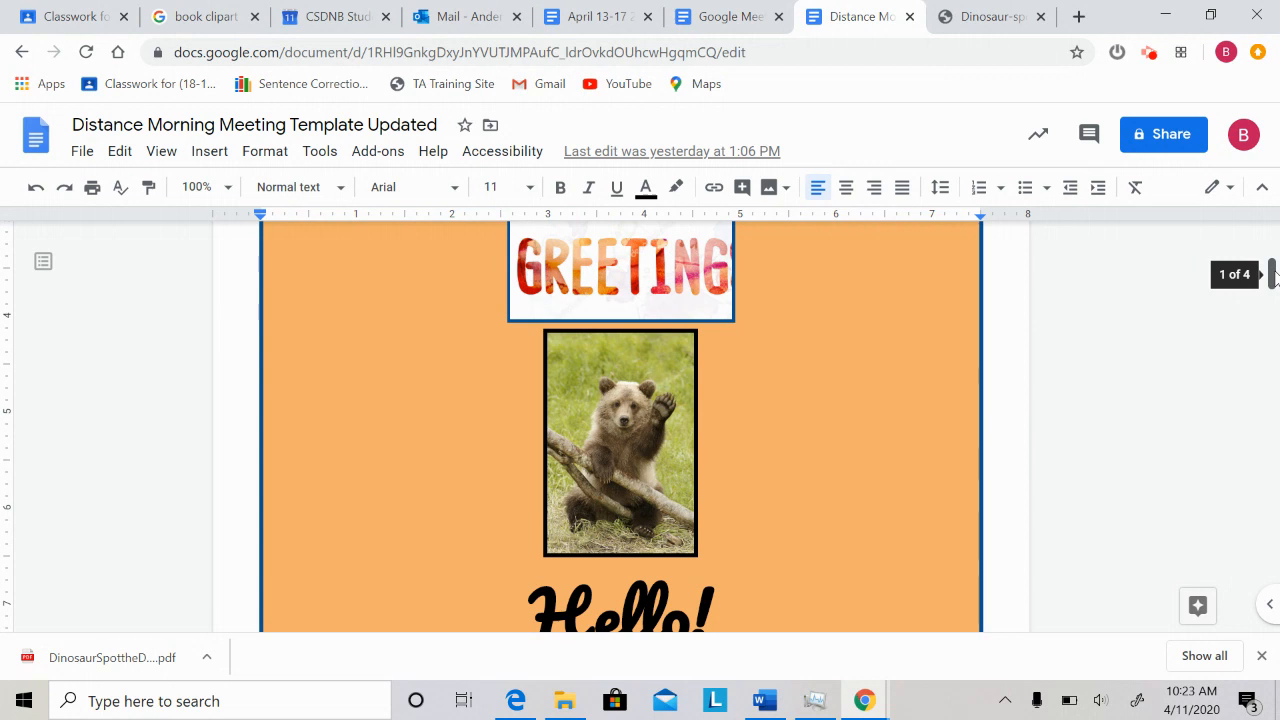
scroll("down", 3)
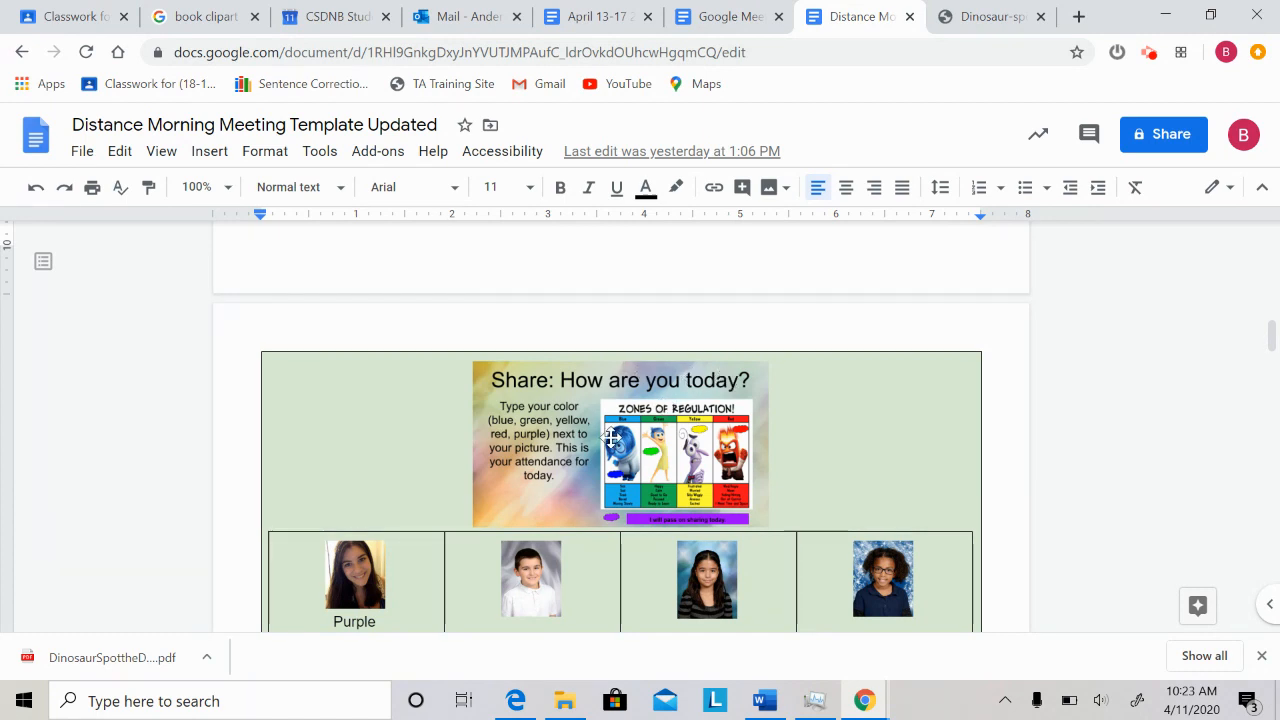
mouse_move(653, 452)
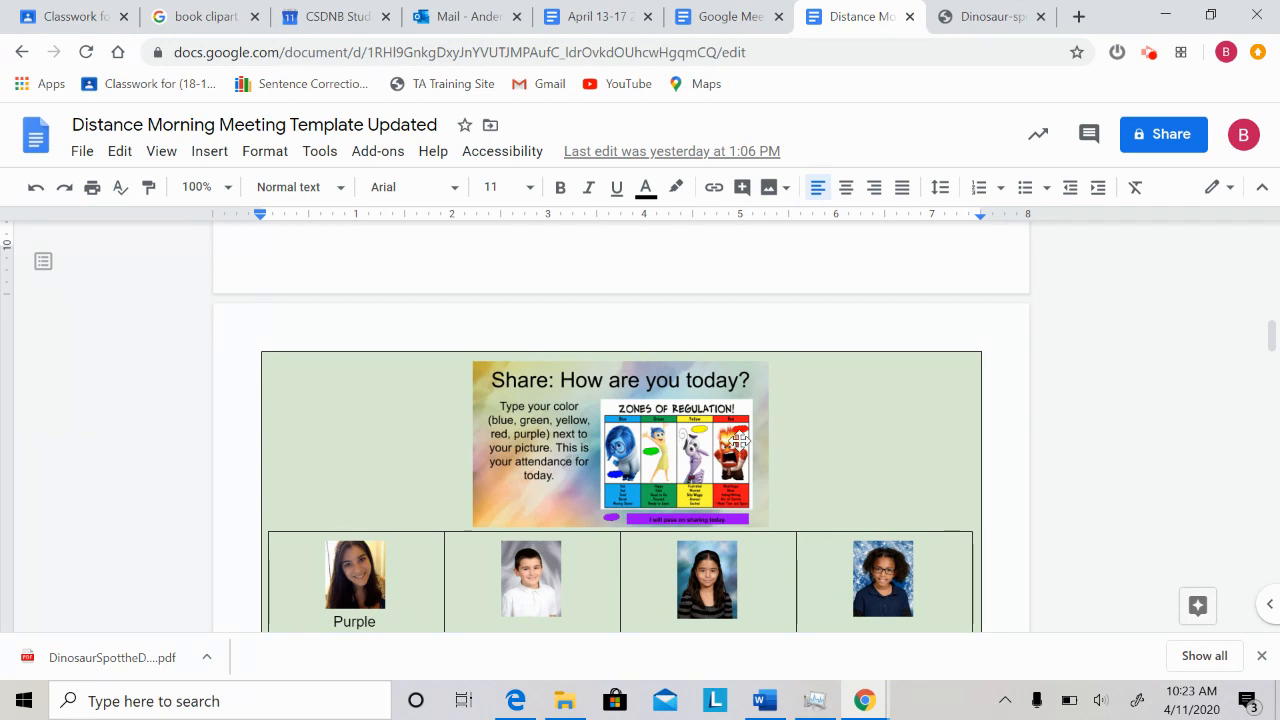
mouse_move(483, 545)
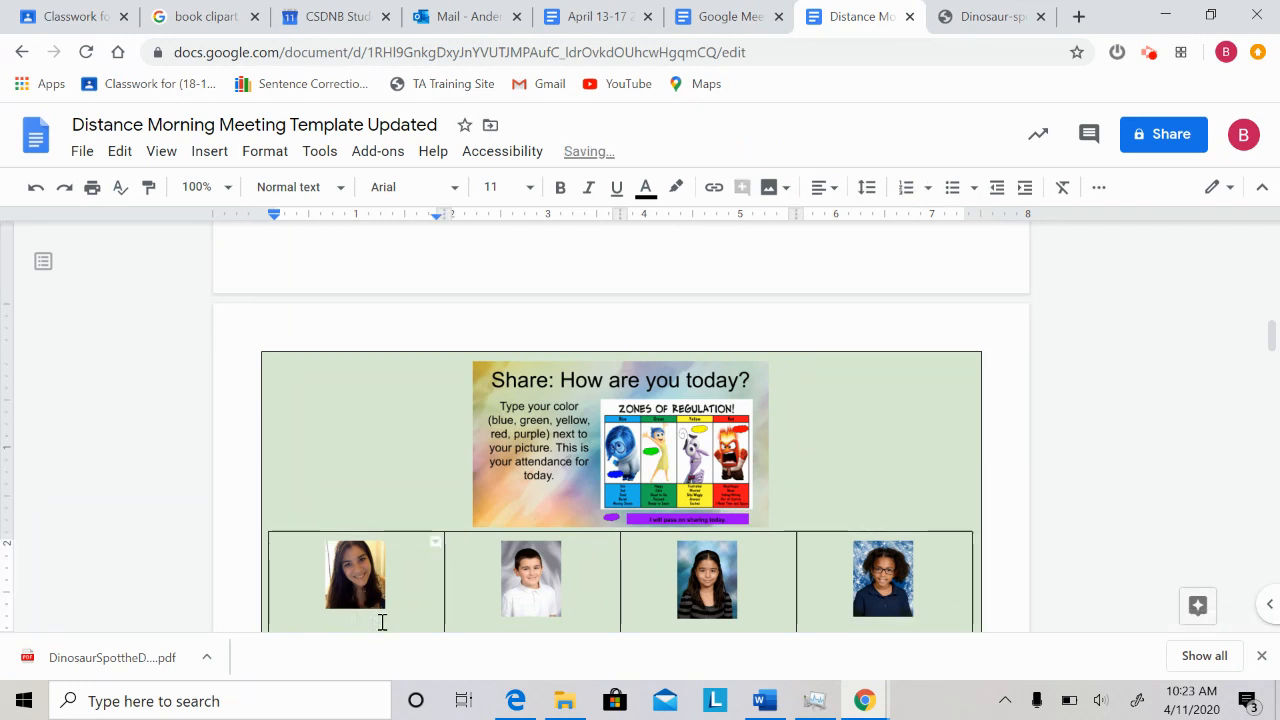
- Replace Purple with Green under the first student photo, removing the stray slash
type("Green")
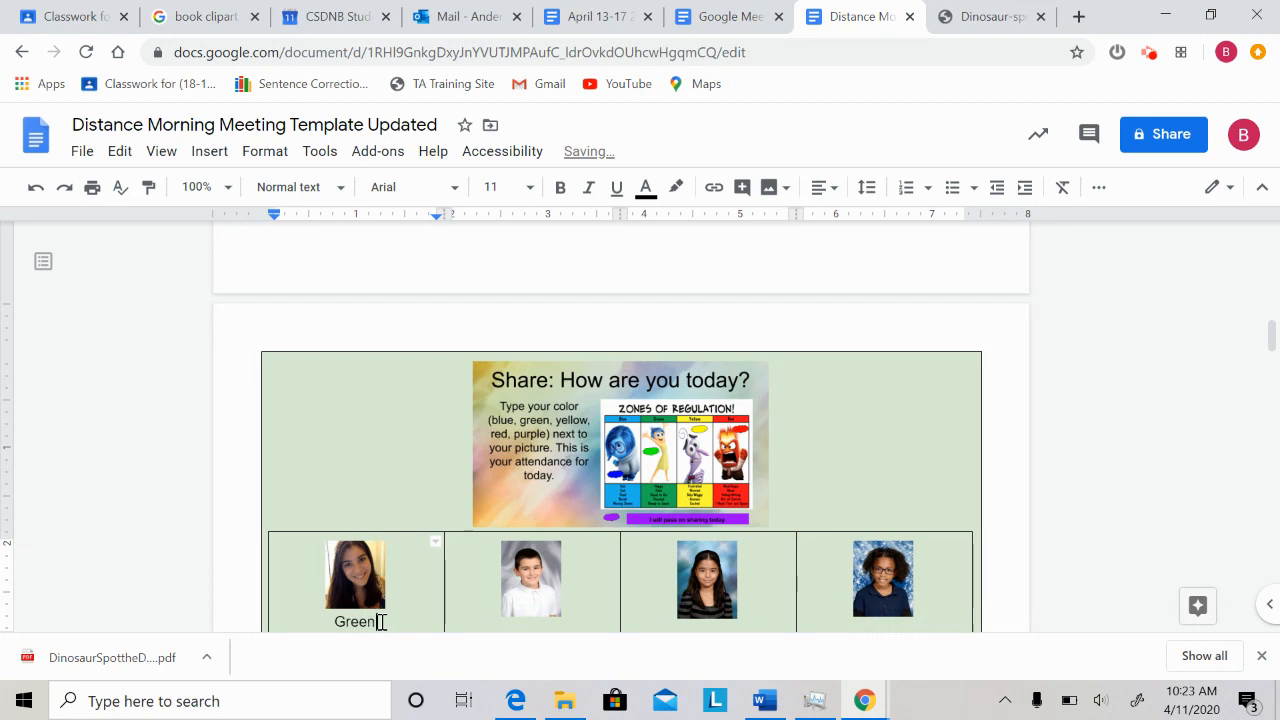
type("/")
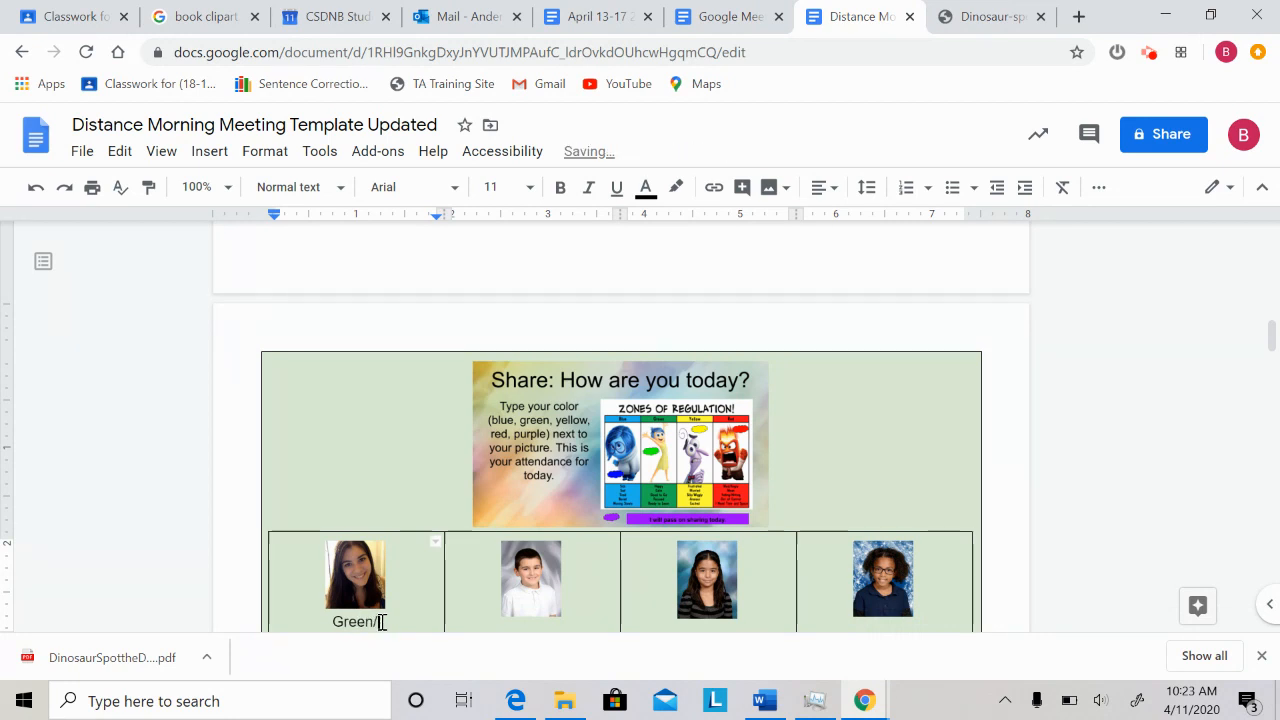
key("Backspace")
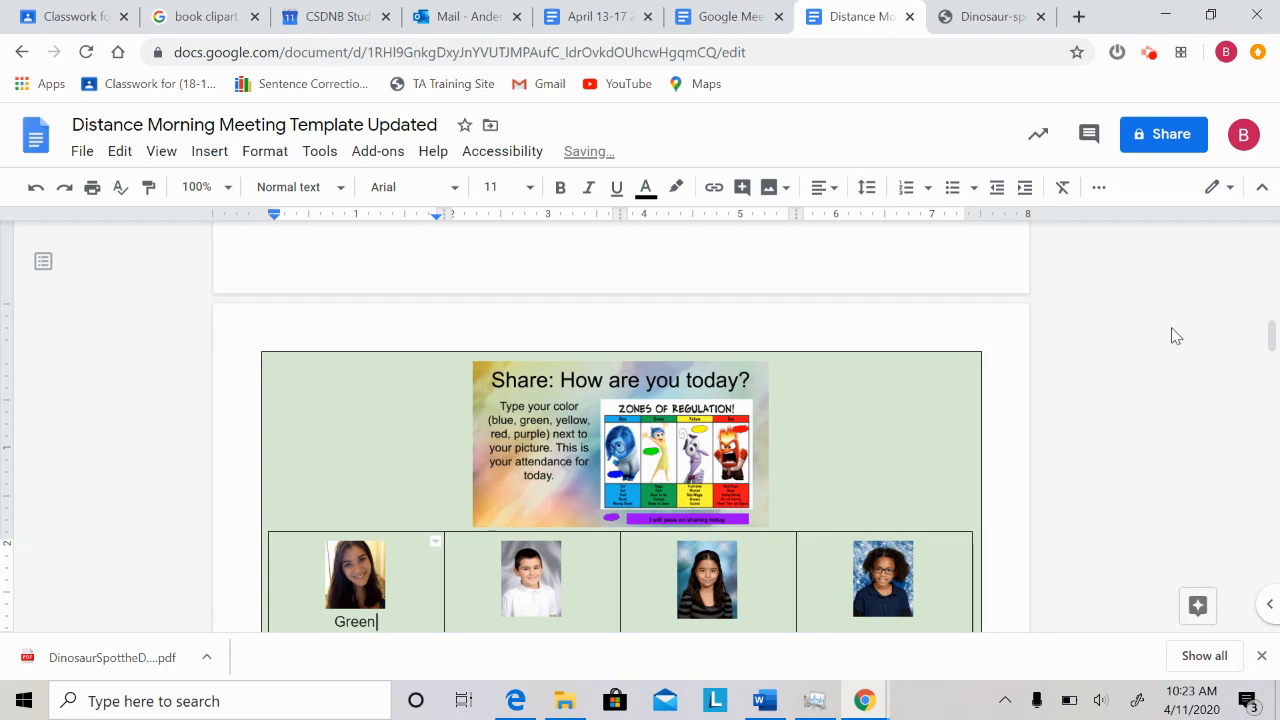
- Scroll down past the share grid to the Activity page
scroll("down", 3)
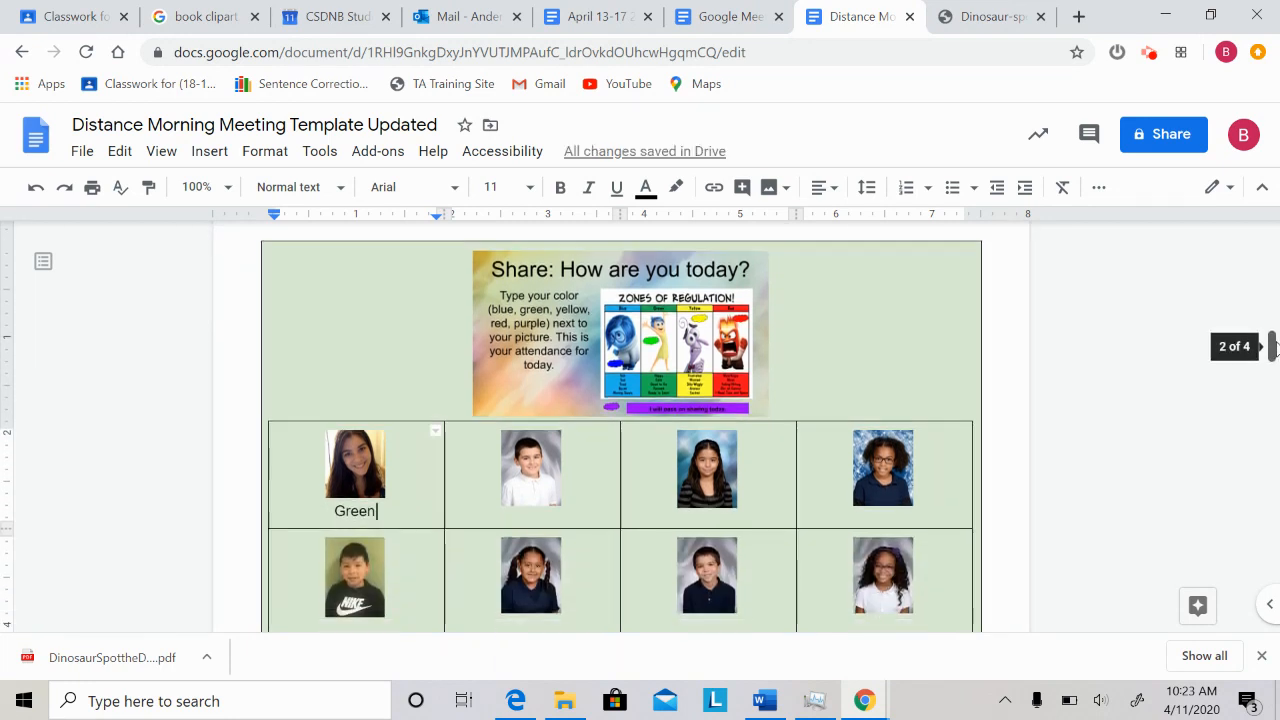
scroll("down", 3)
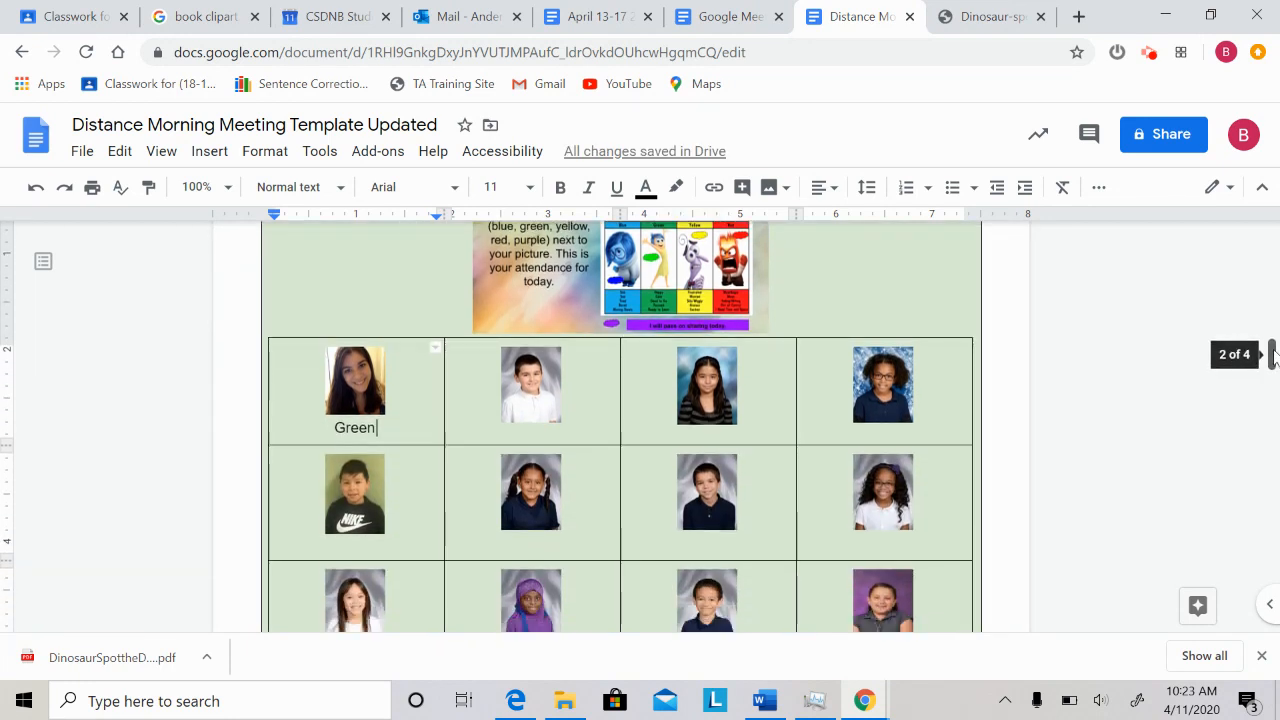
scroll("down", 3)
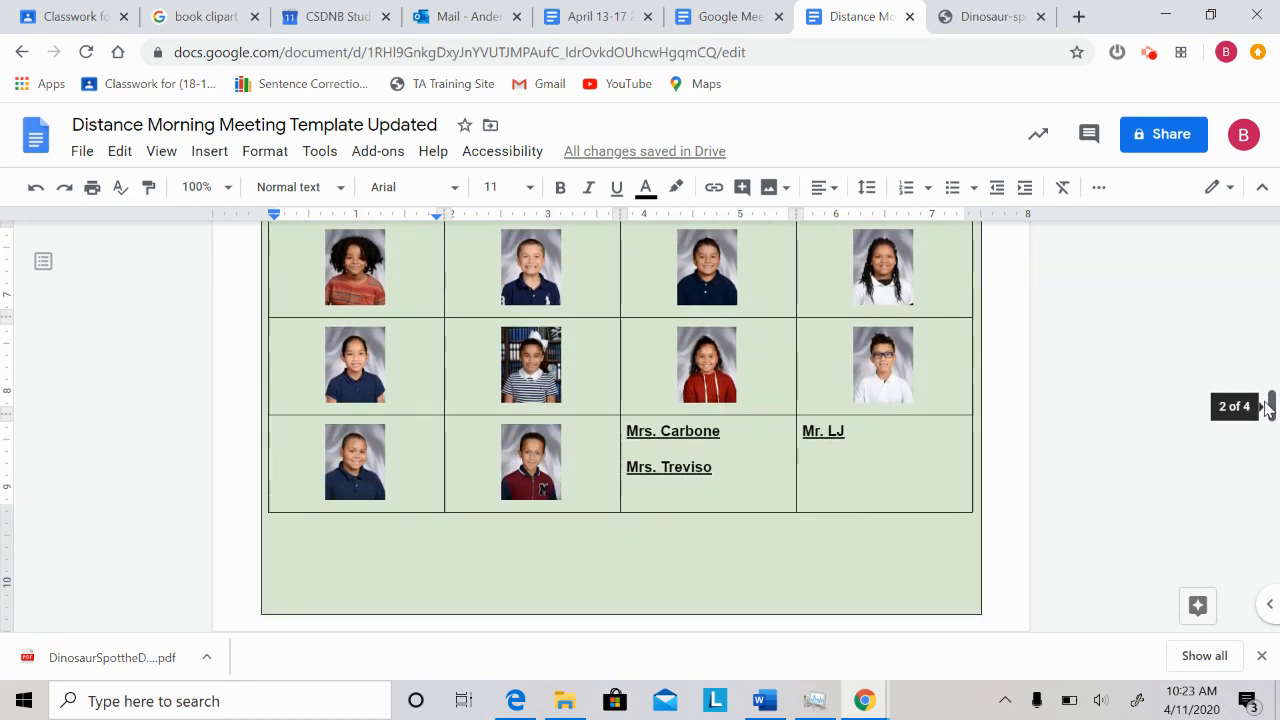
scroll("down", 3)
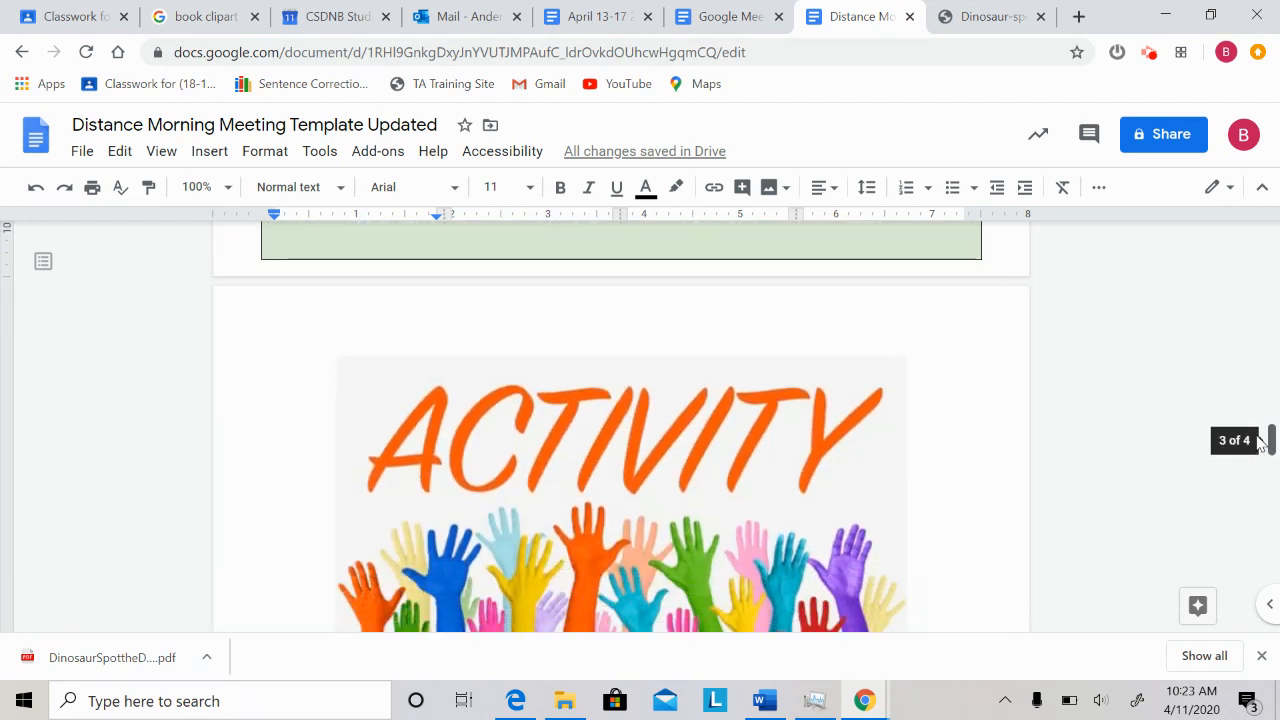
- Scroll through the dinosaur spot-the-difference worksheet down to the April 13 Morning Messages
scroll("down", 3)
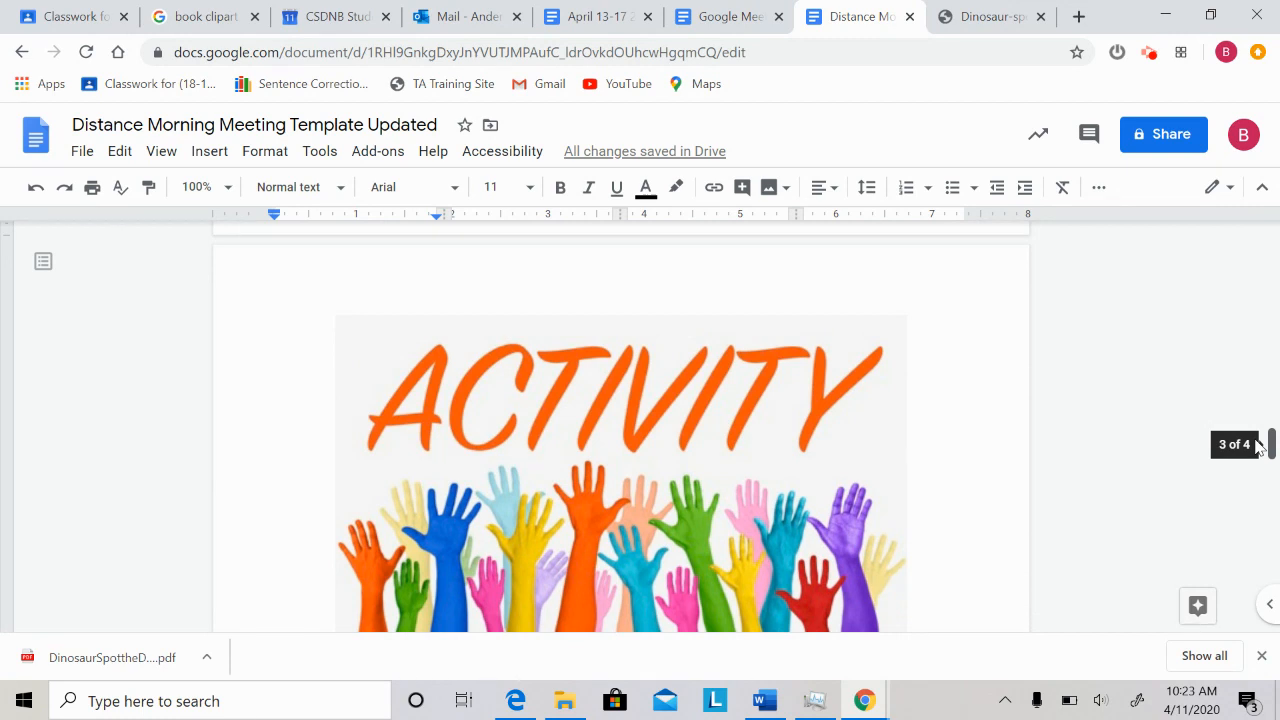
scroll("down", 3)
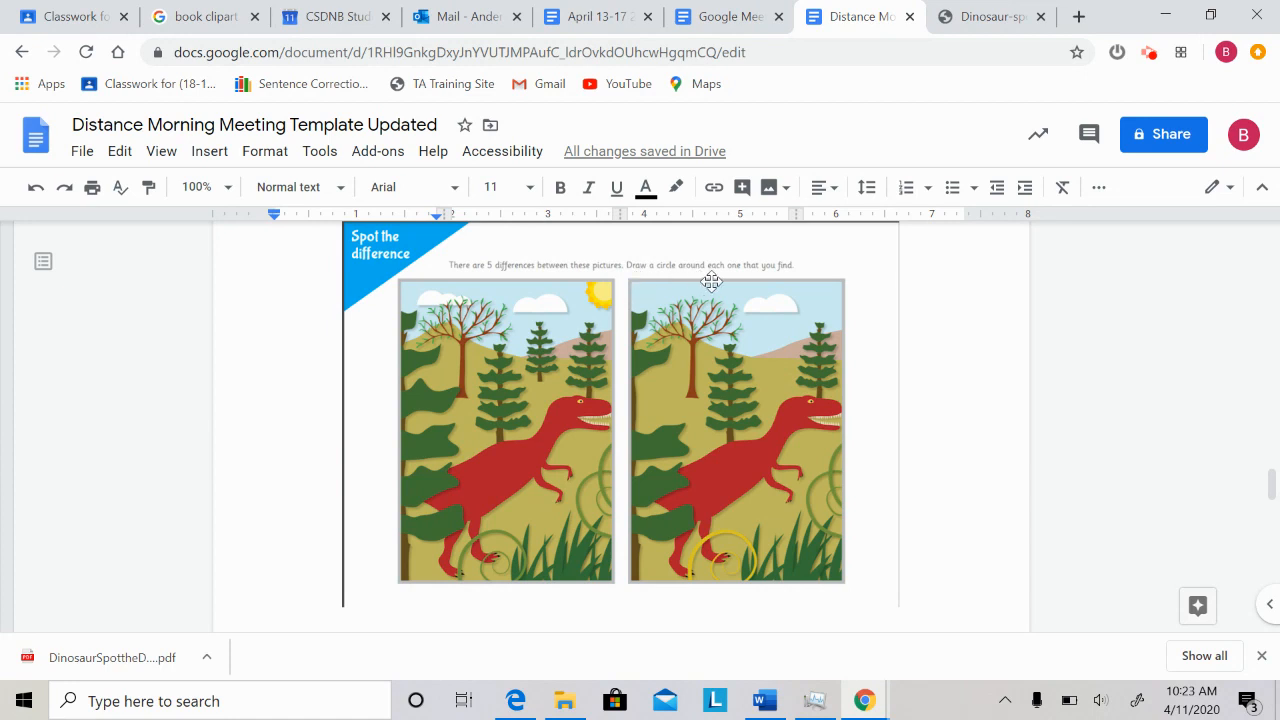
mouse_move(747, 281)
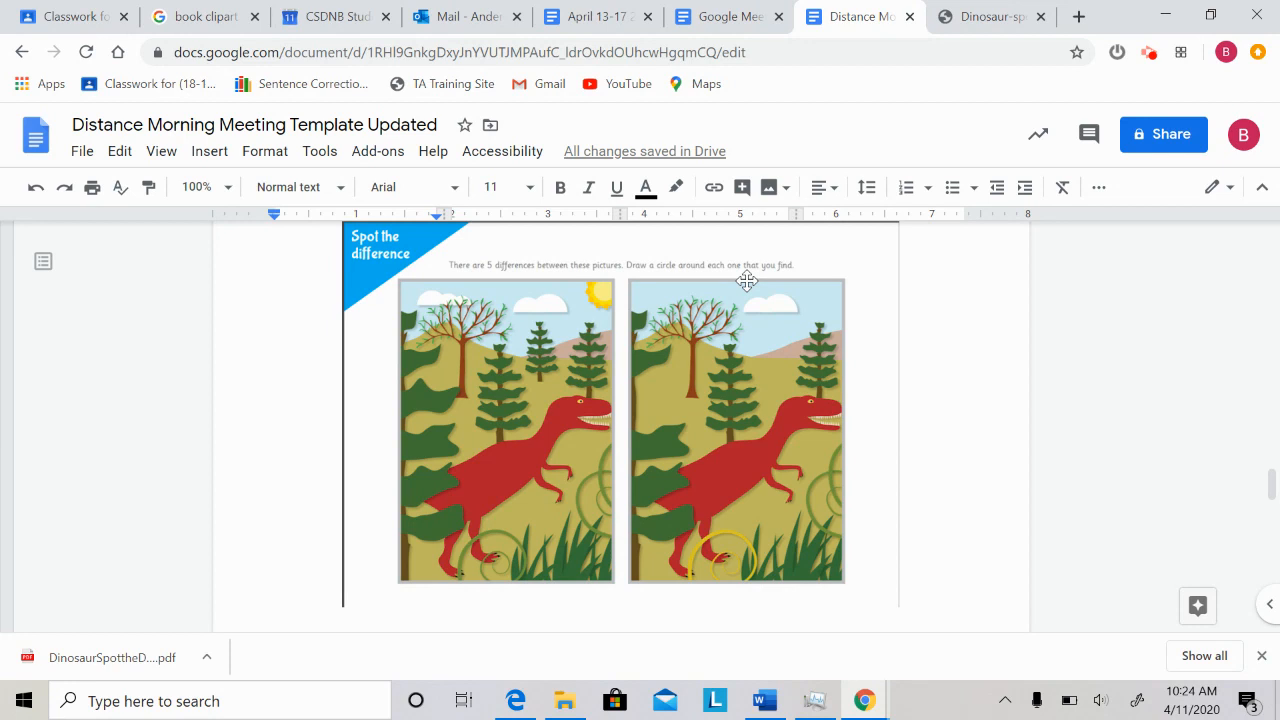
mouse_move(778, 430)
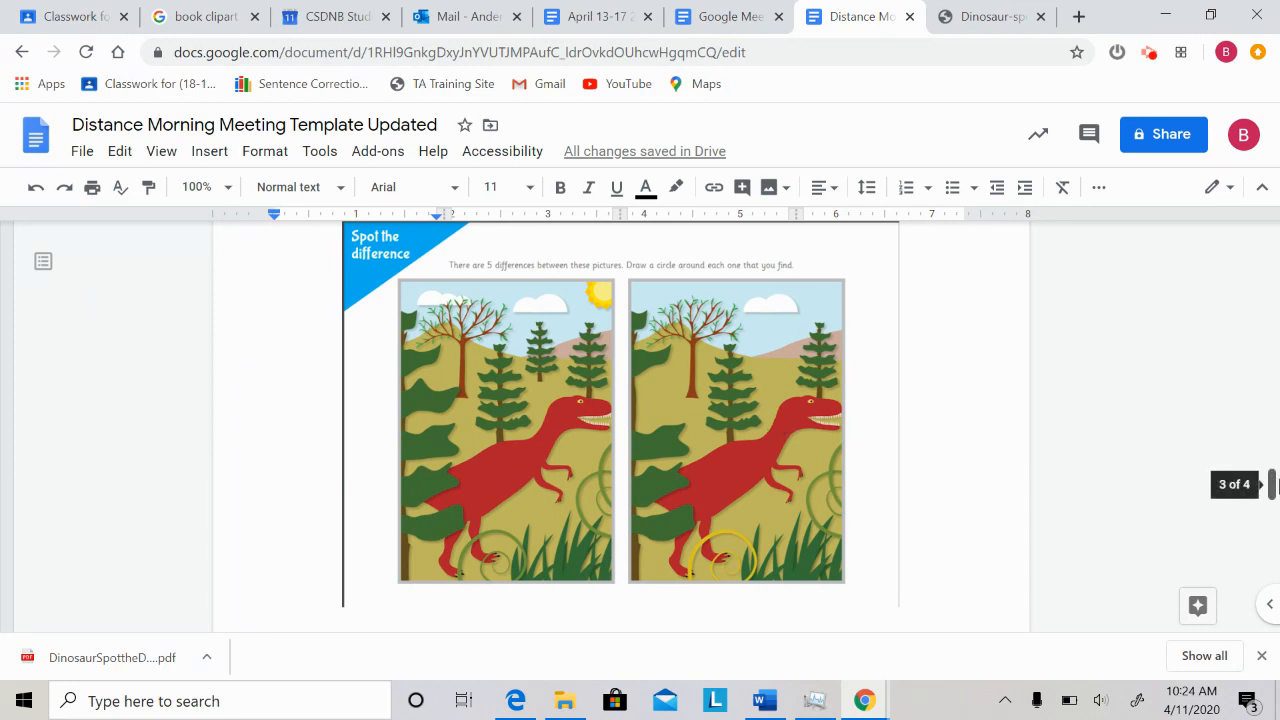
scroll("down", 3)
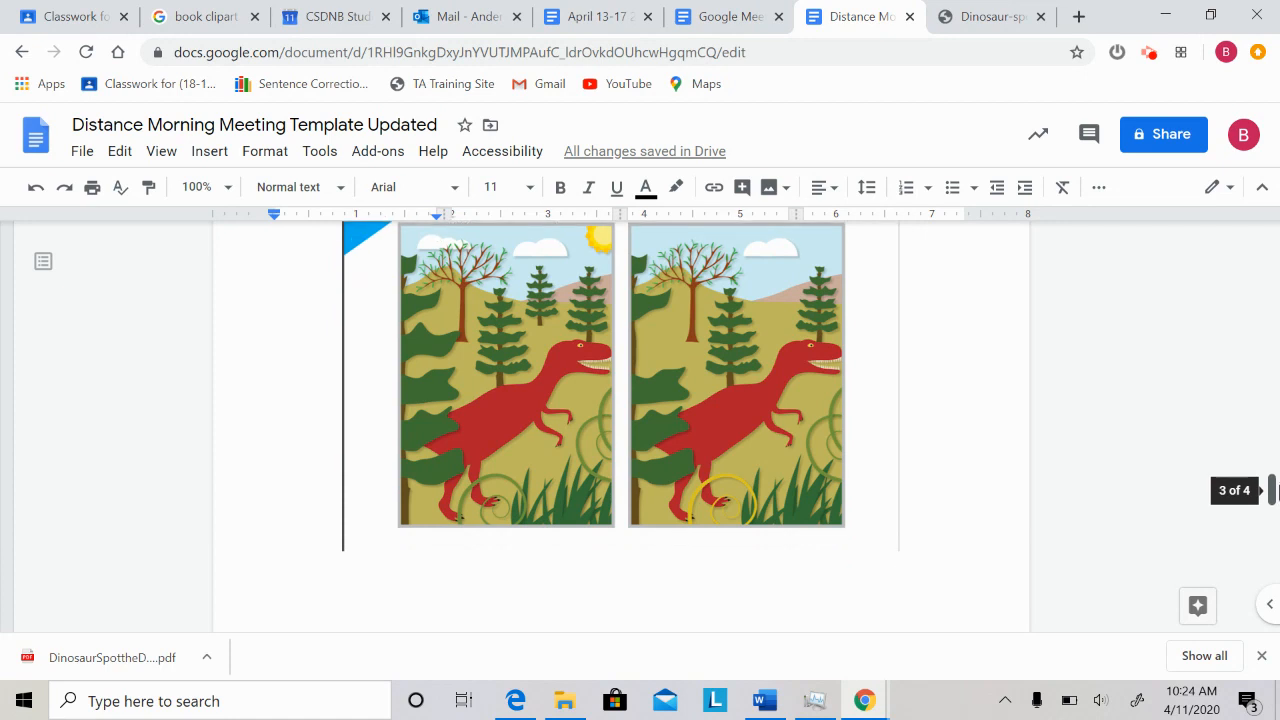
scroll("down", 3)
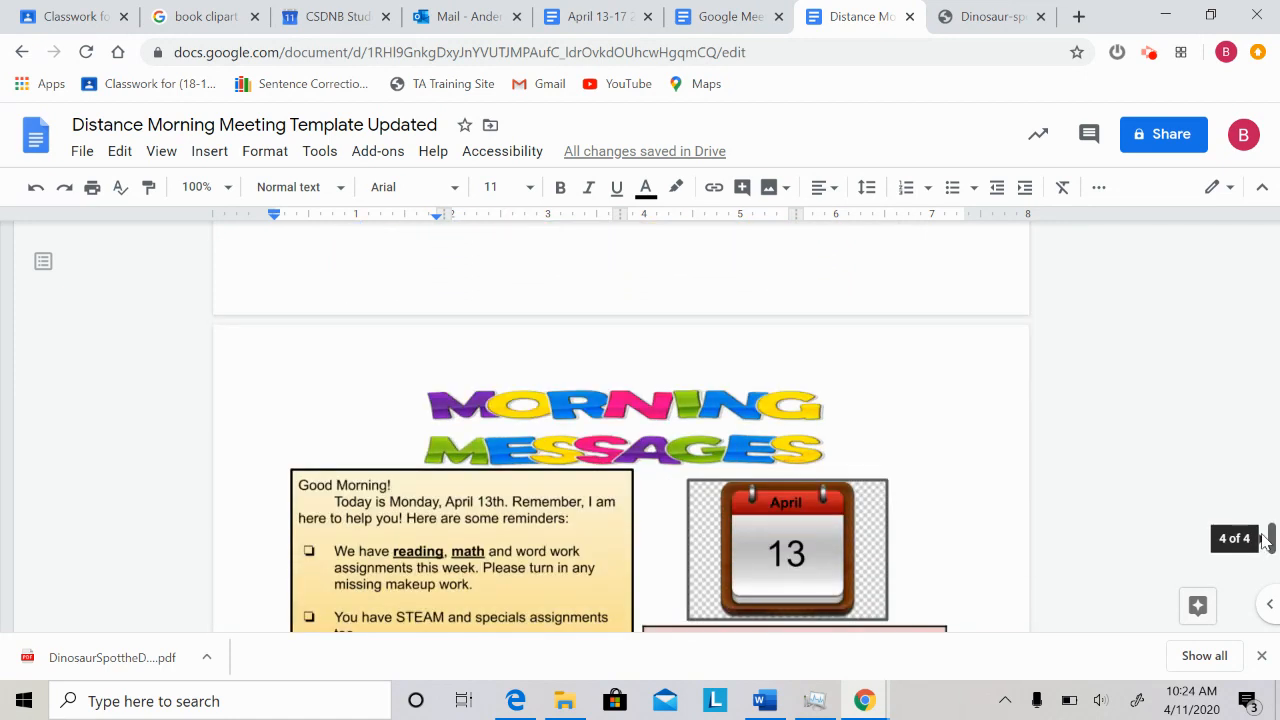
- Scroll past the April 13 Morning Messages box to the final Skip One Assignment Pass page
scroll("down", 3)
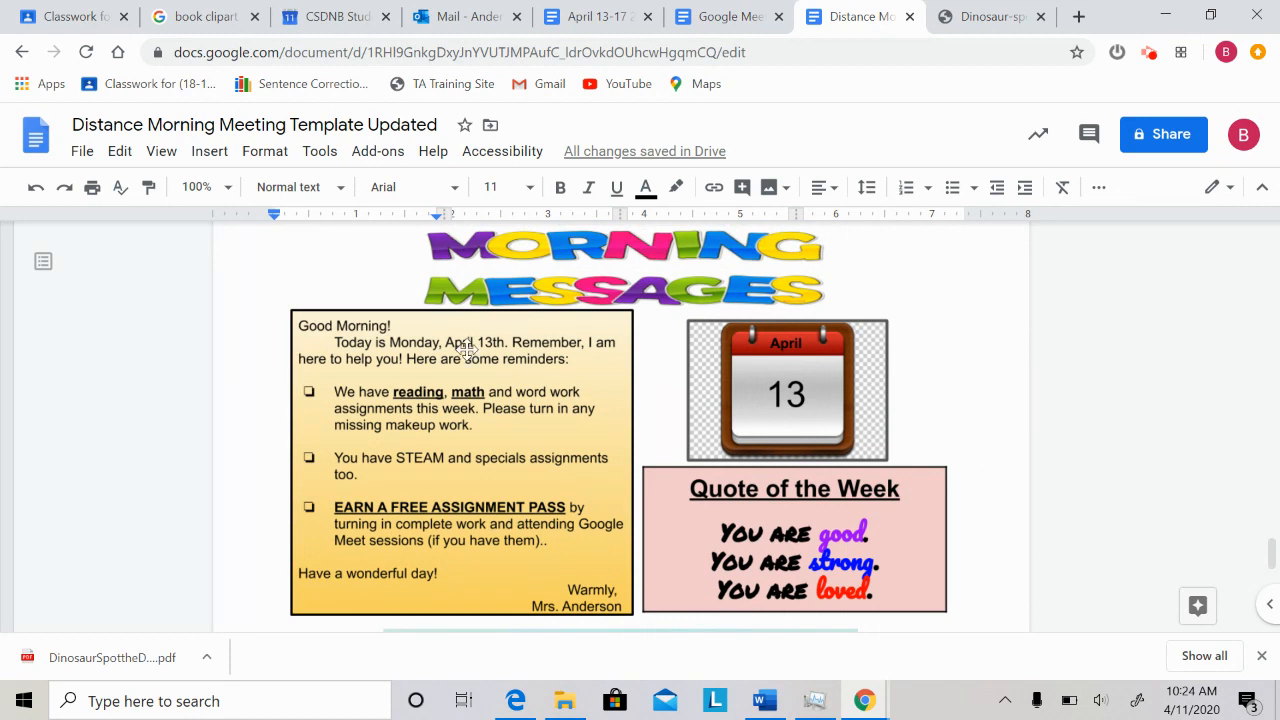
mouse_move(488, 342)
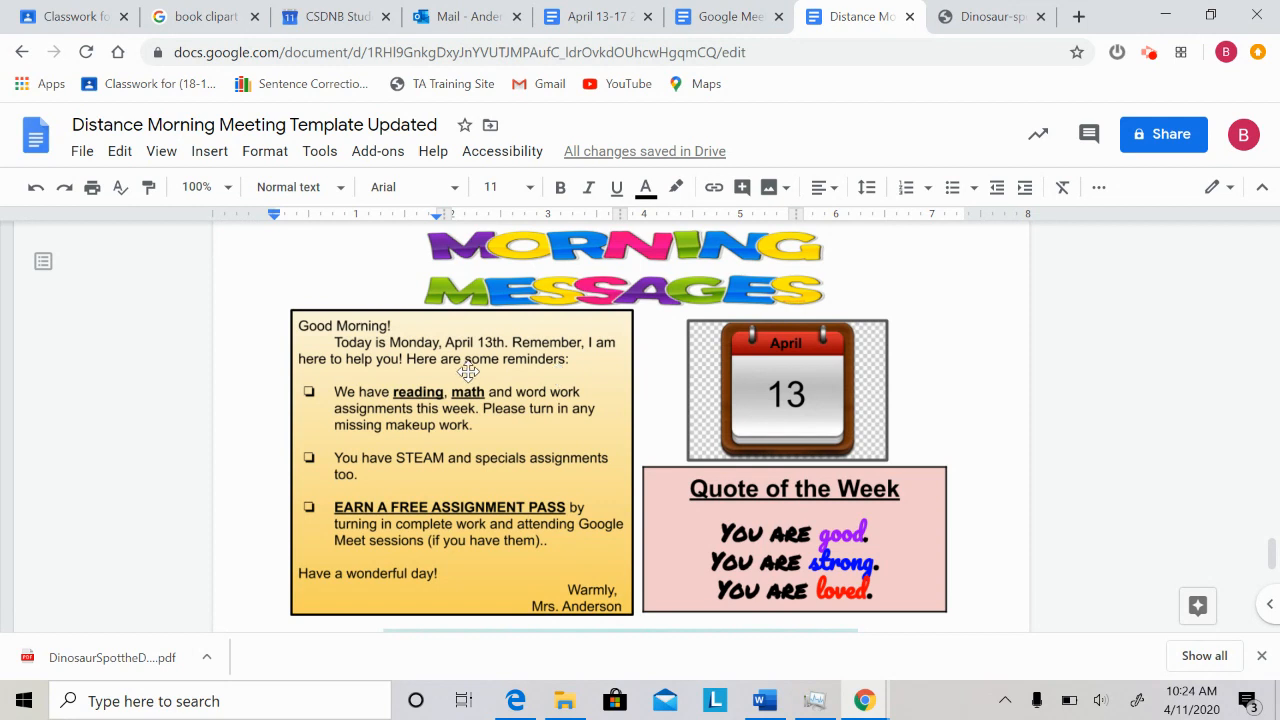
mouse_move(448, 360)
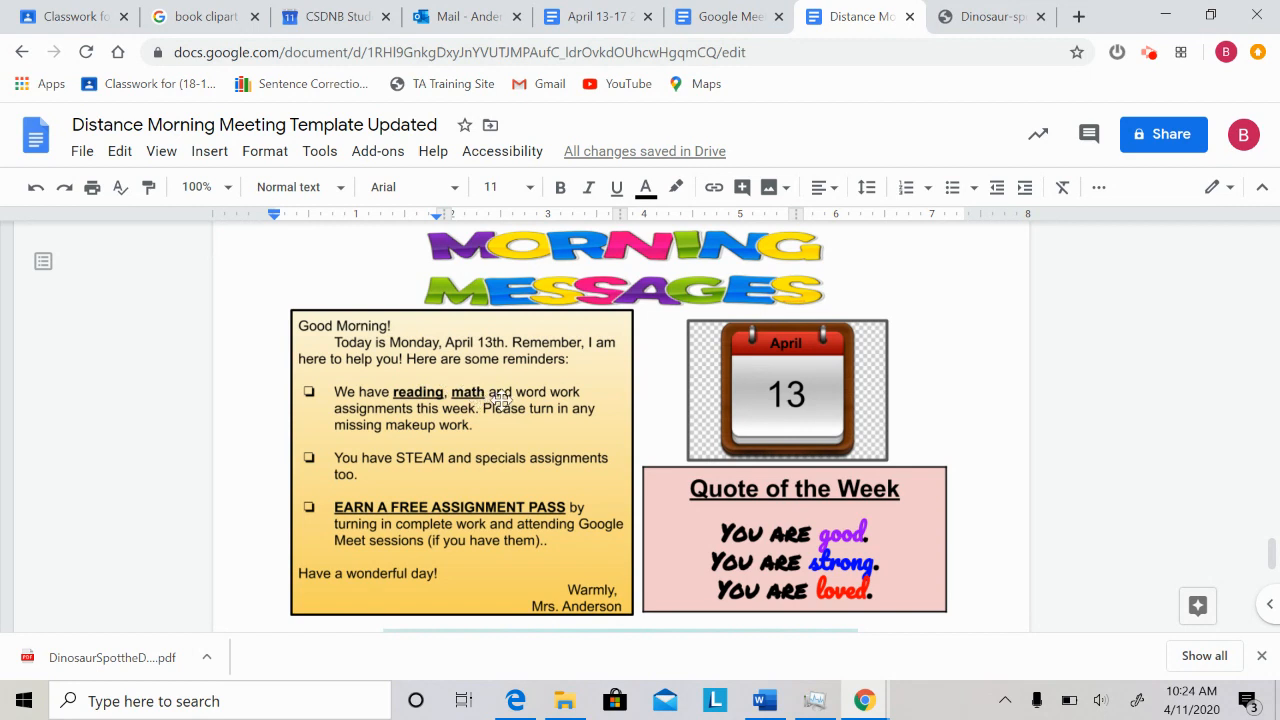
mouse_move(607, 403)
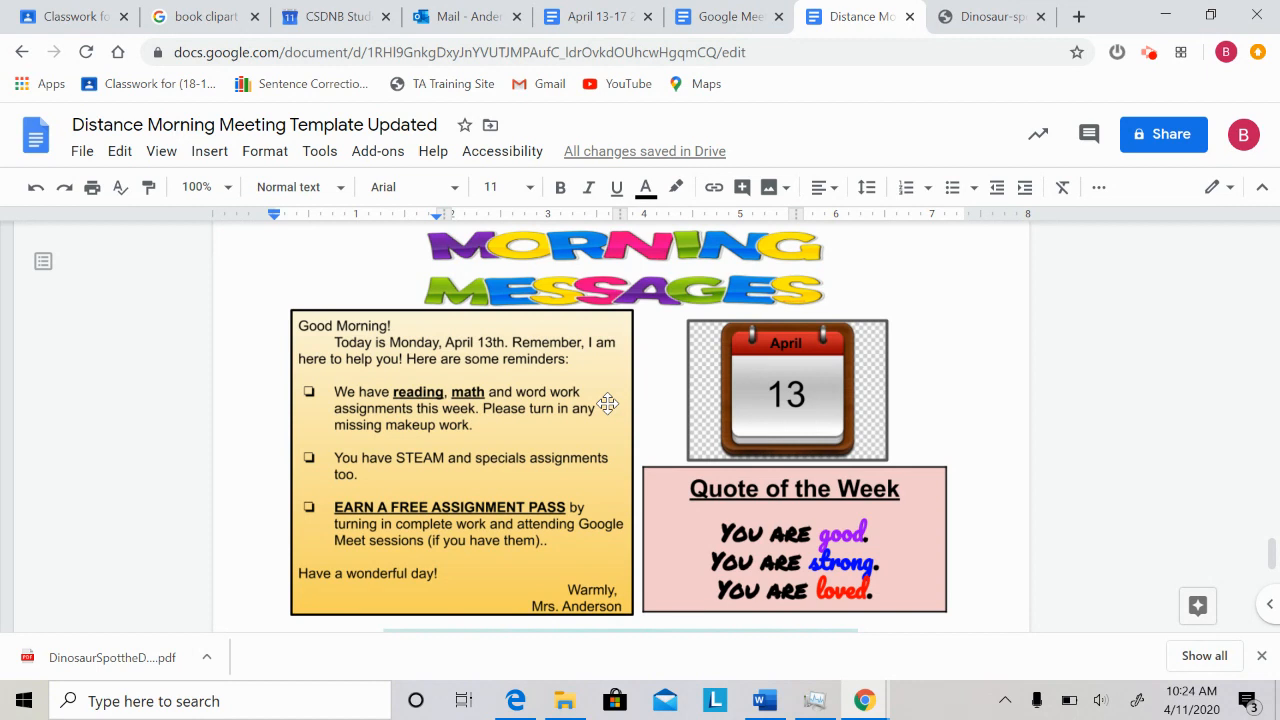
mouse_move(608, 400)
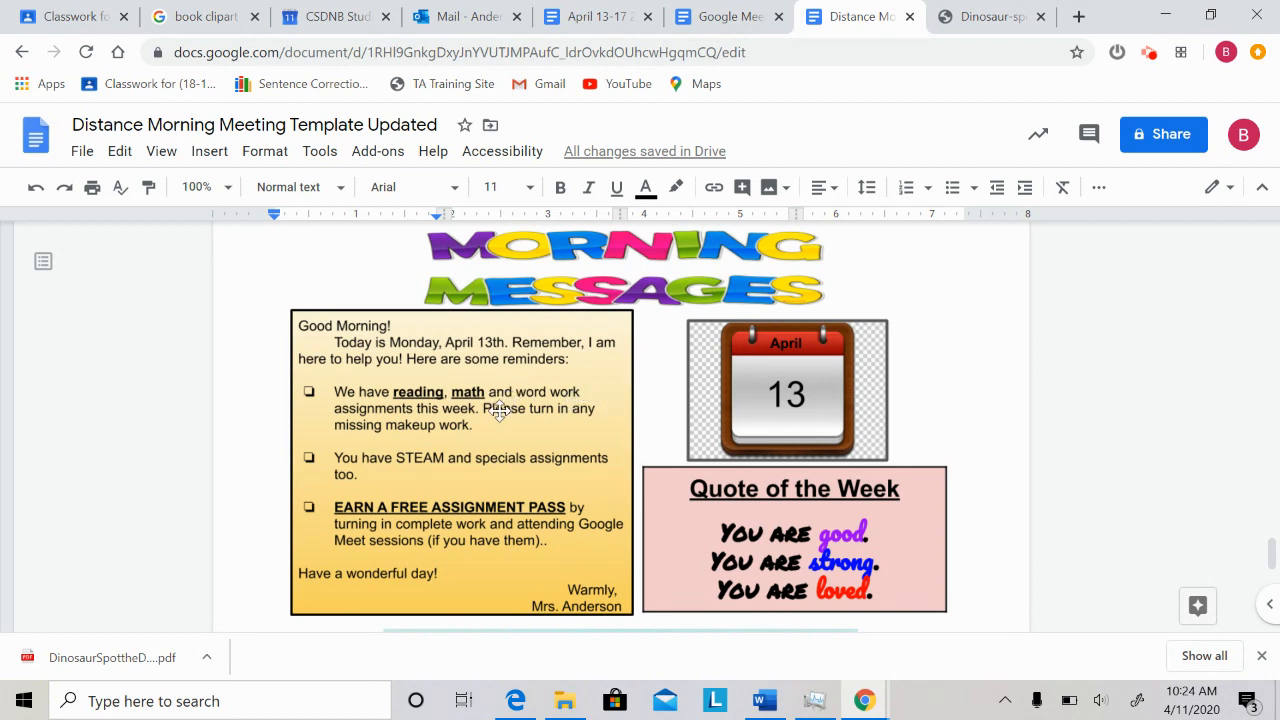
mouse_move(515, 433)
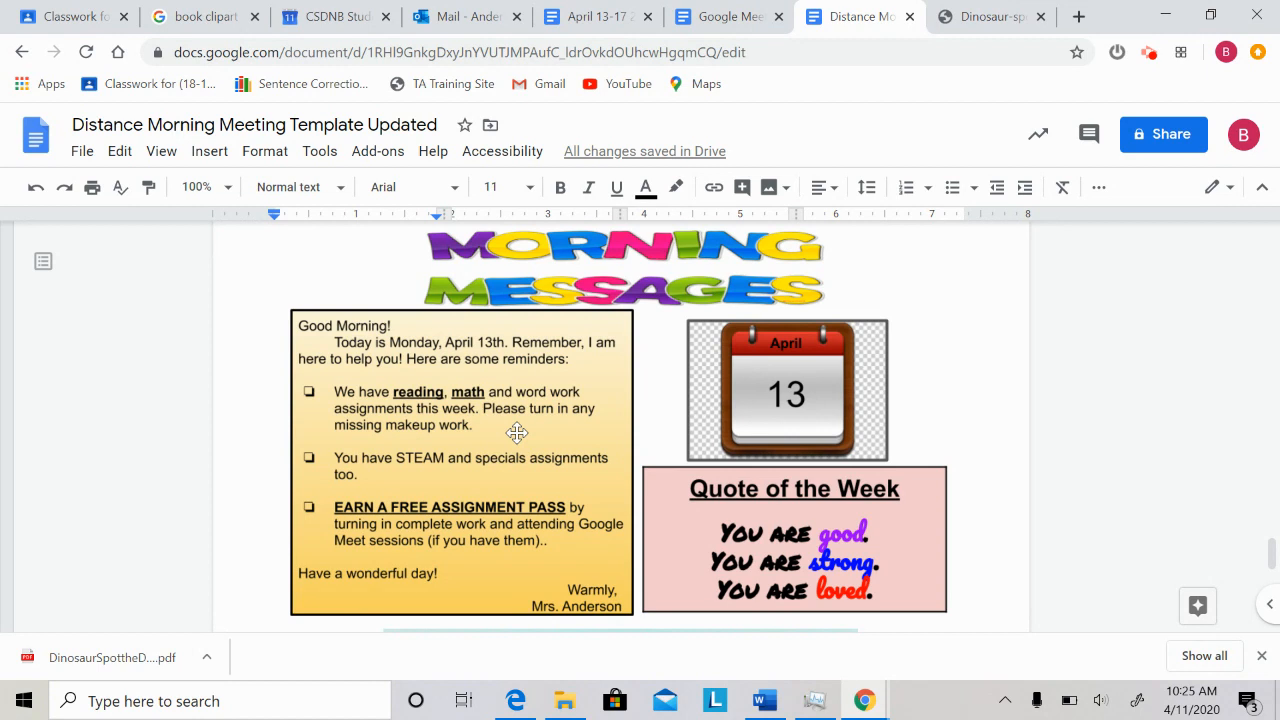
mouse_move(424, 468)
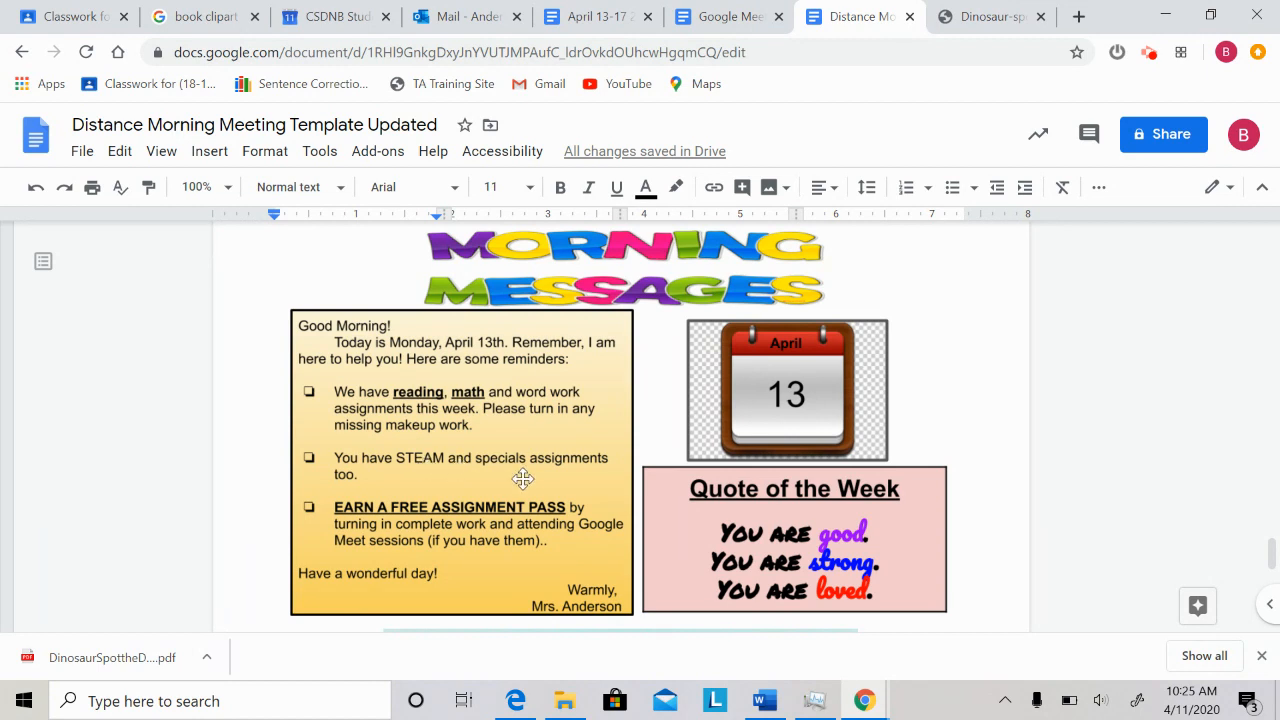
mouse_move(532, 485)
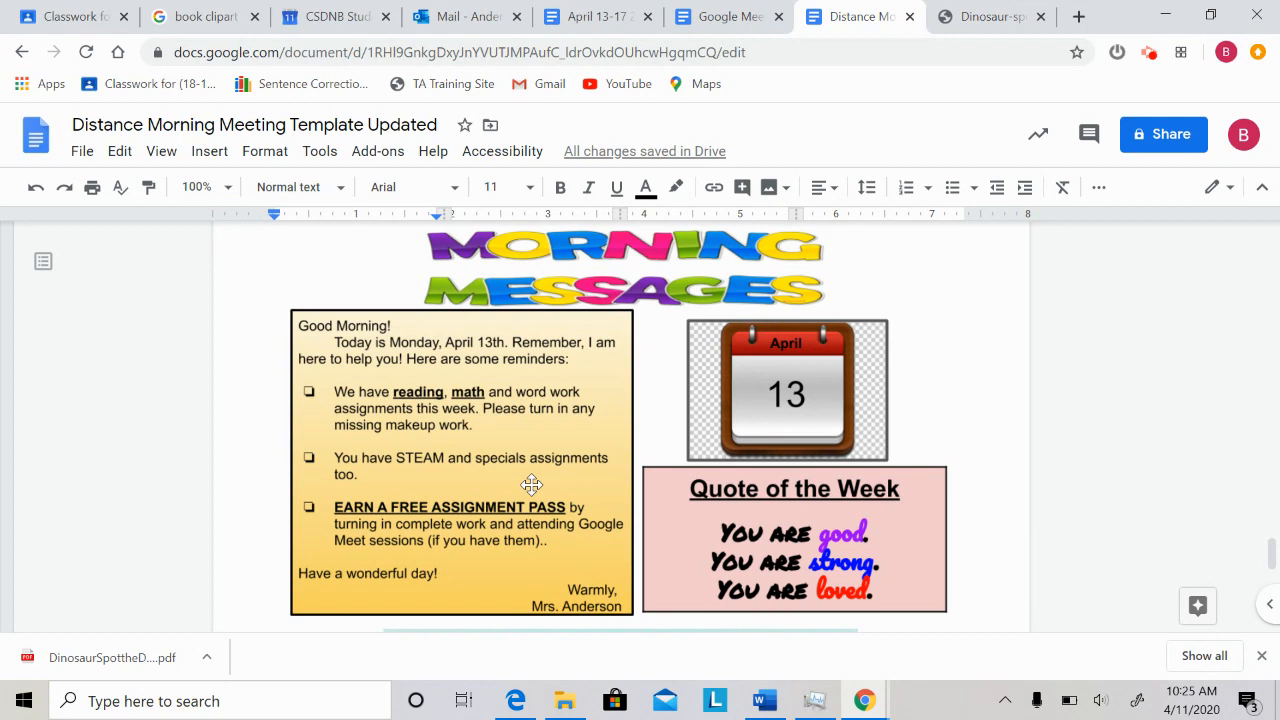
mouse_move(532, 480)
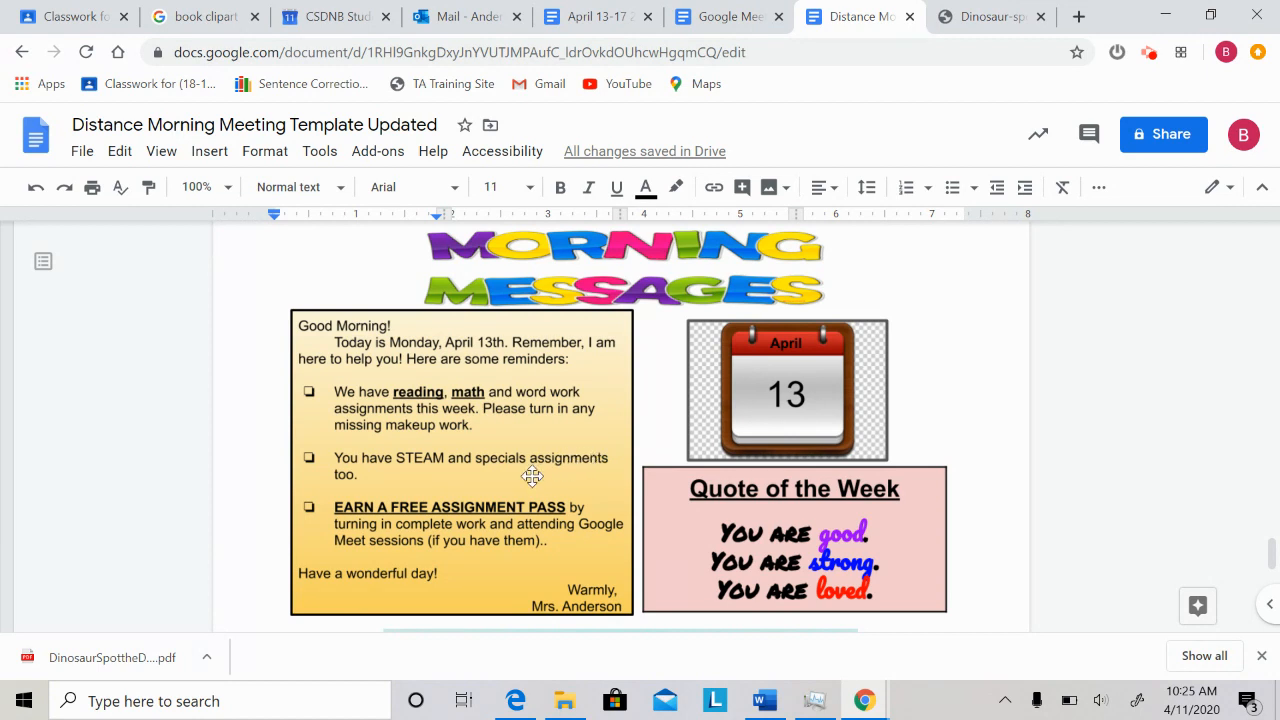
mouse_move(573, 503)
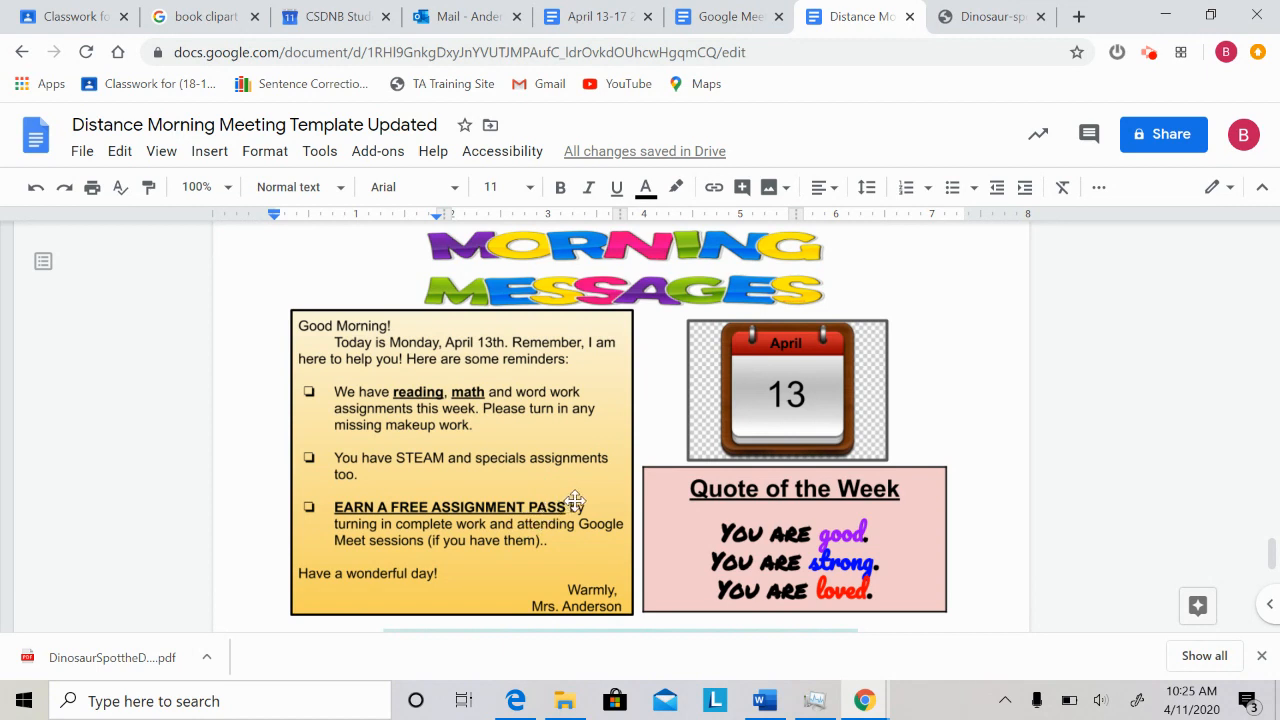
mouse_move(365, 497)
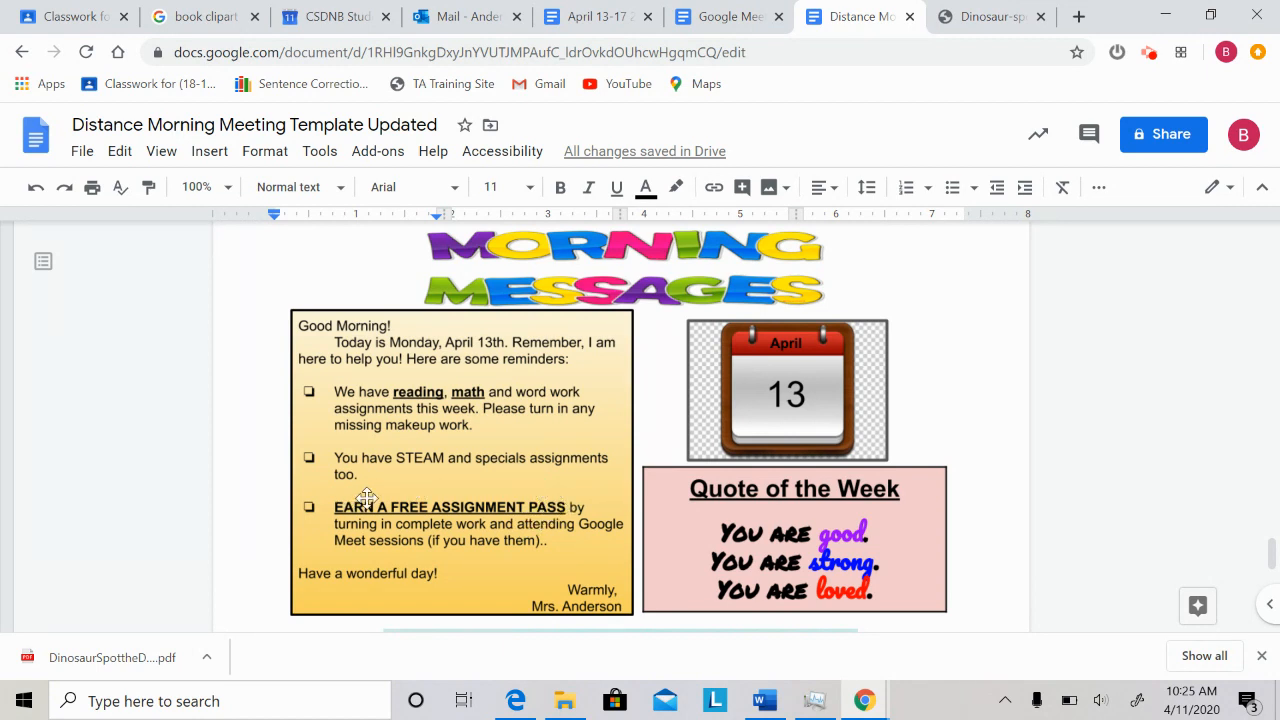
mouse_move(460, 485)
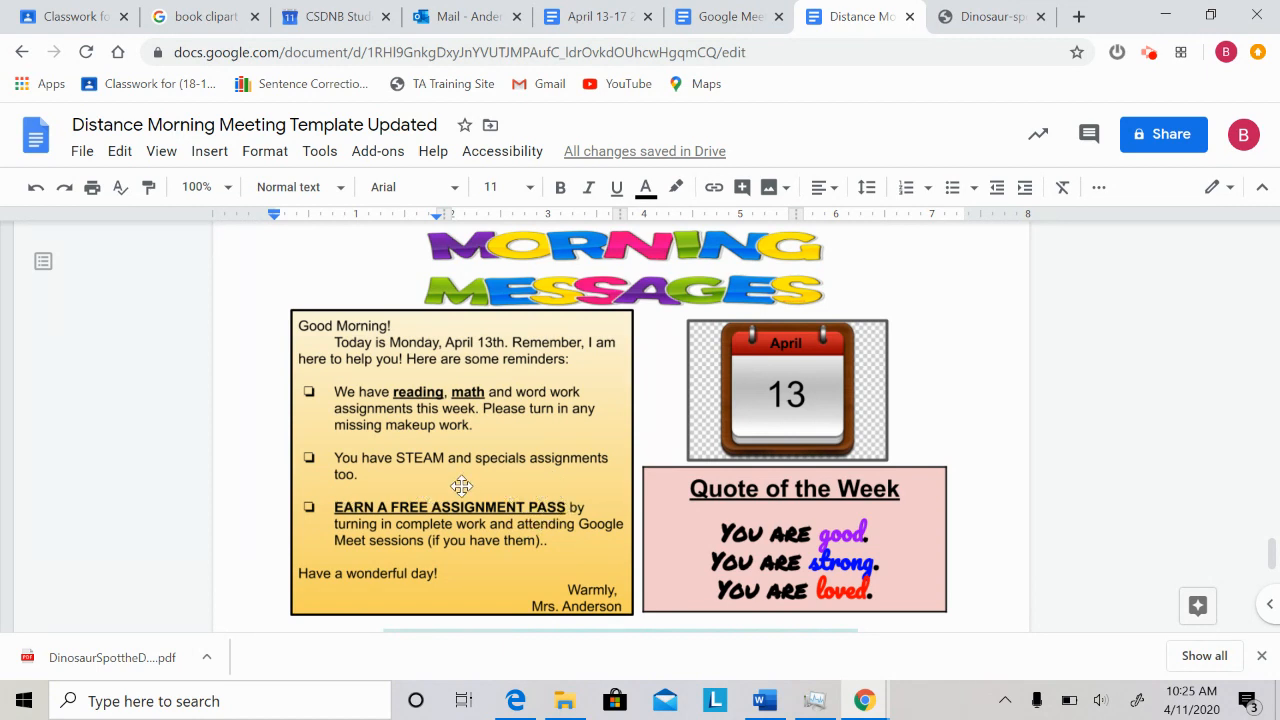
mouse_move(468, 482)
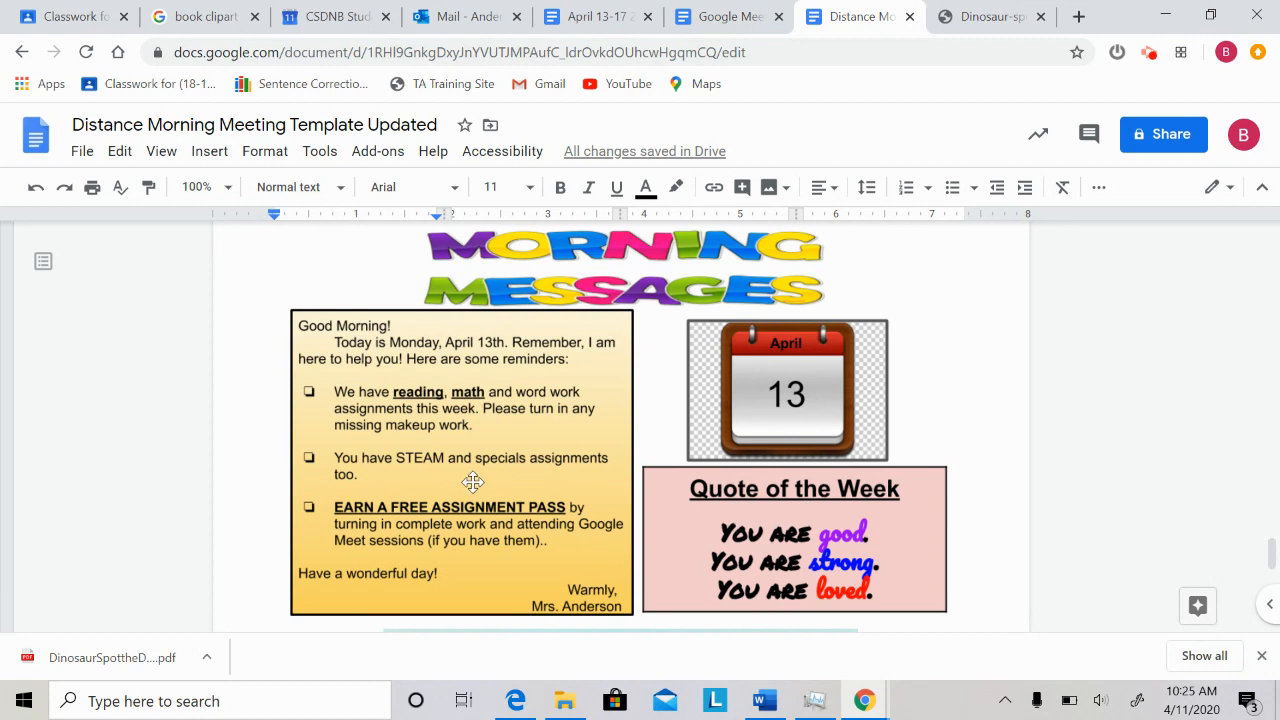
mouse_move(562, 547)
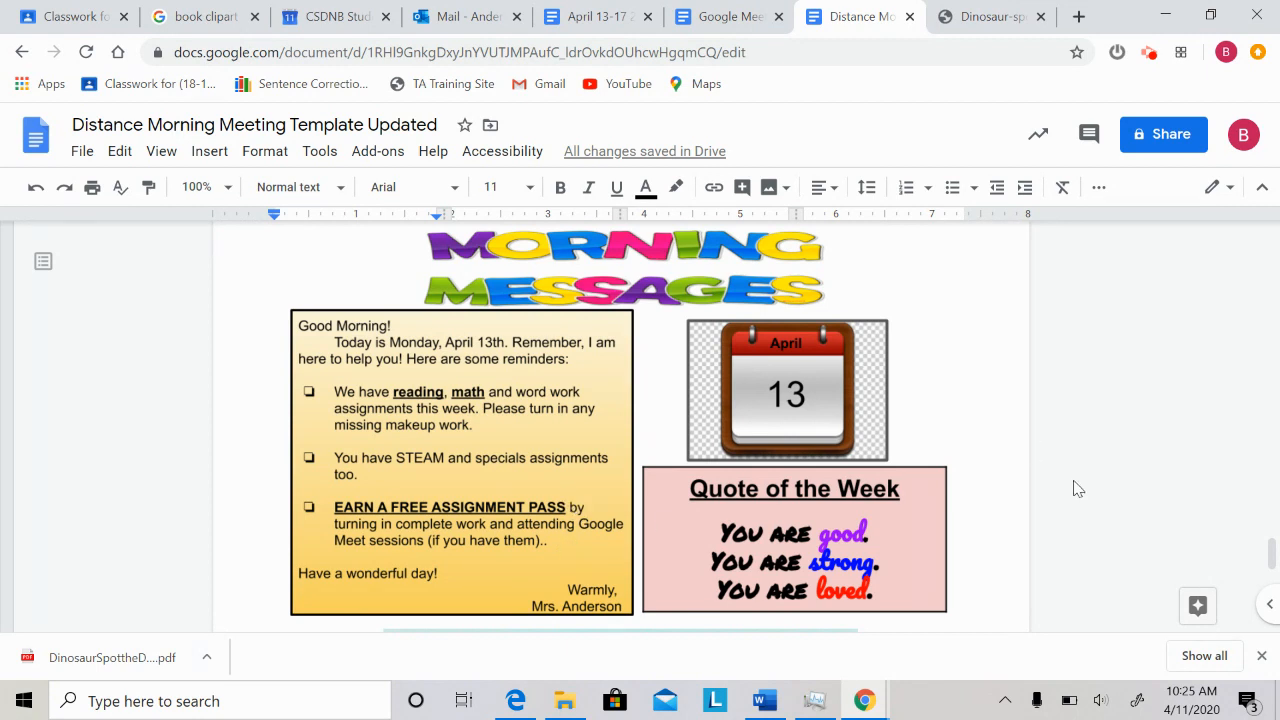
scroll("down", 3)
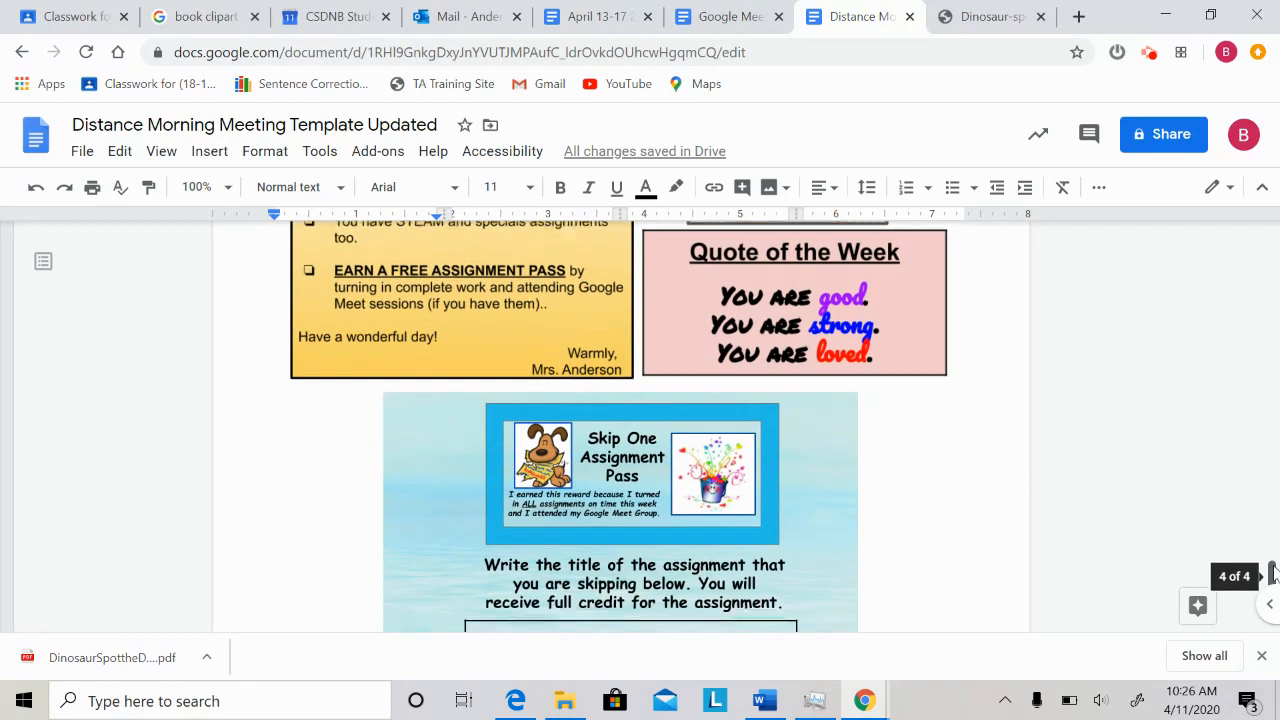
scroll("down", 3)
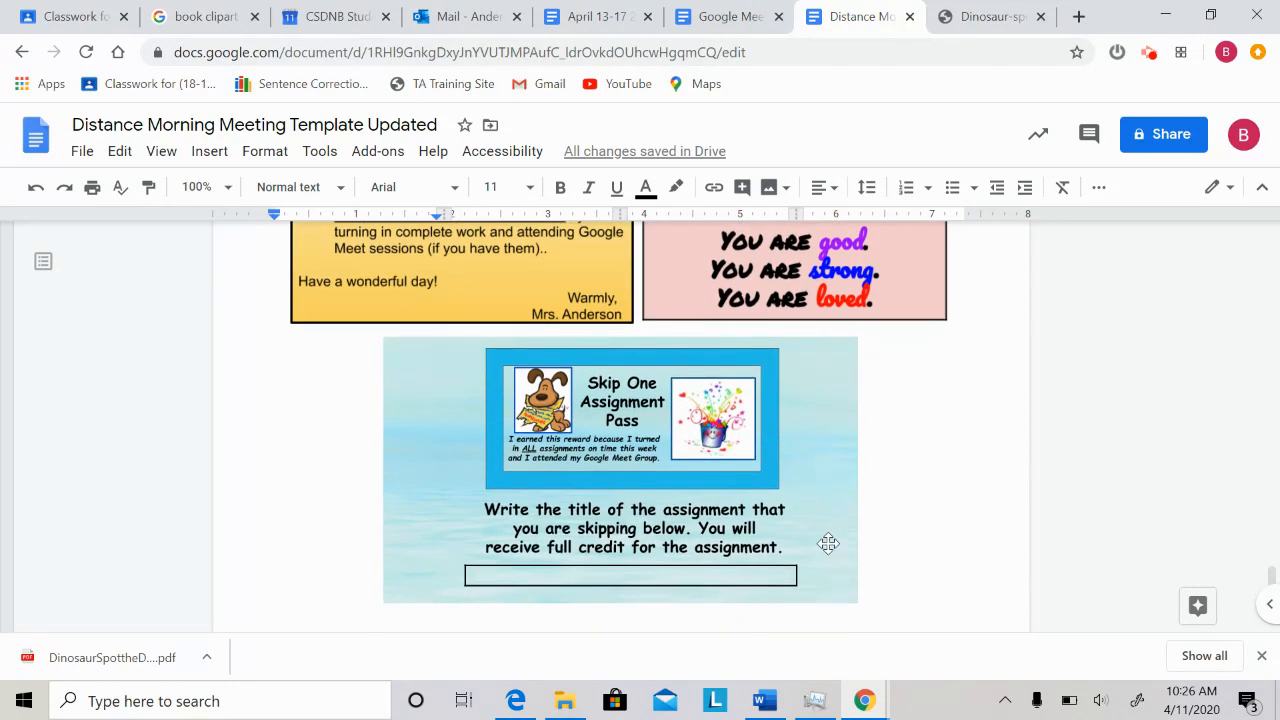
mouse_move(633, 420)
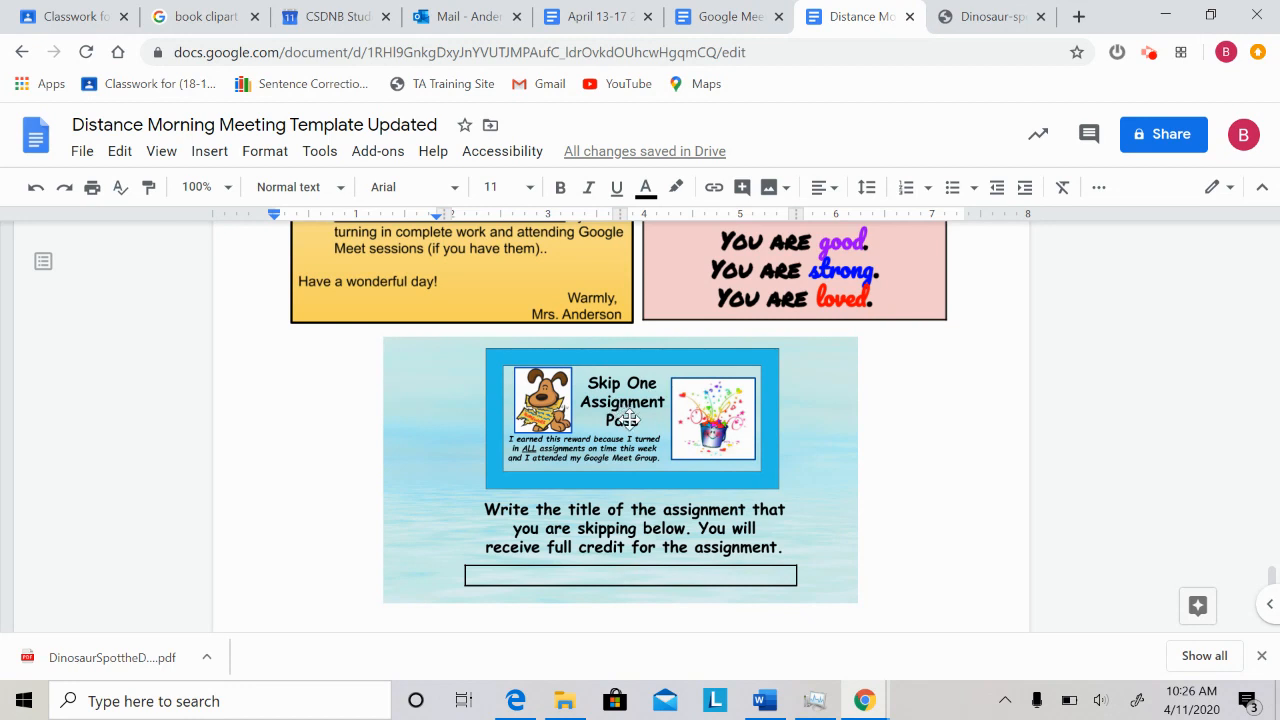
mouse_move(634, 570)
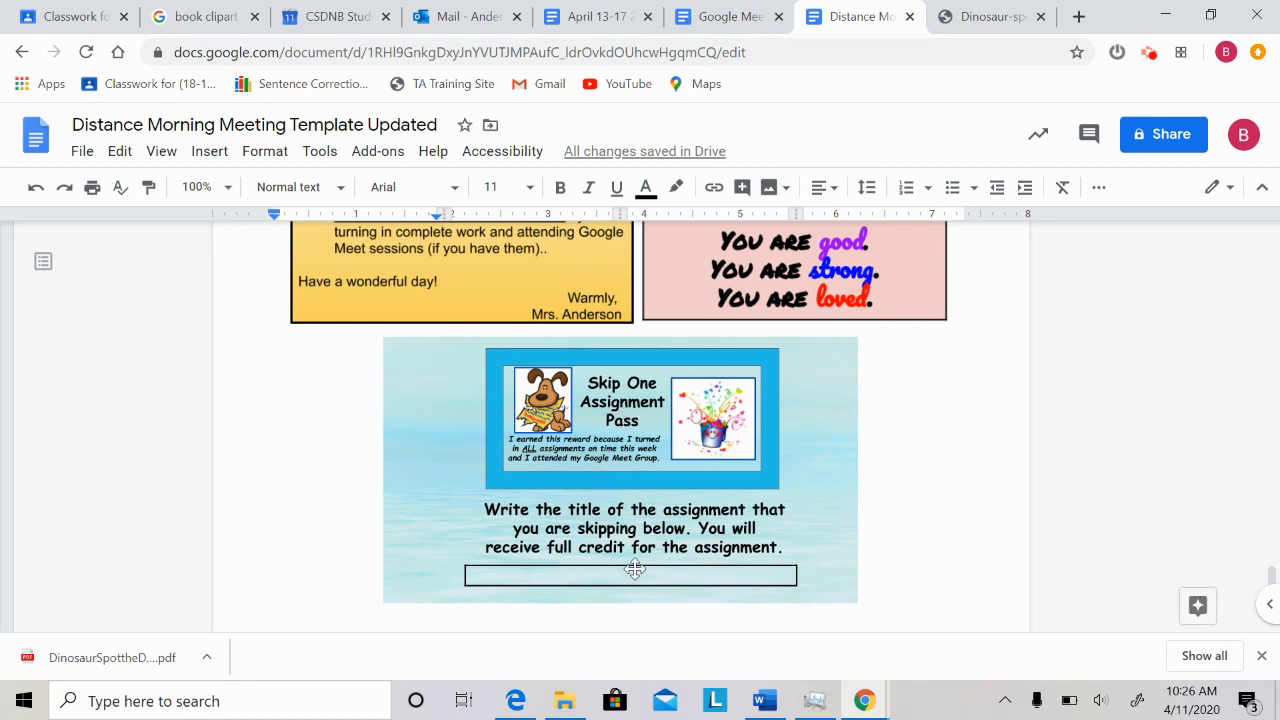
mouse_move(755, 577)
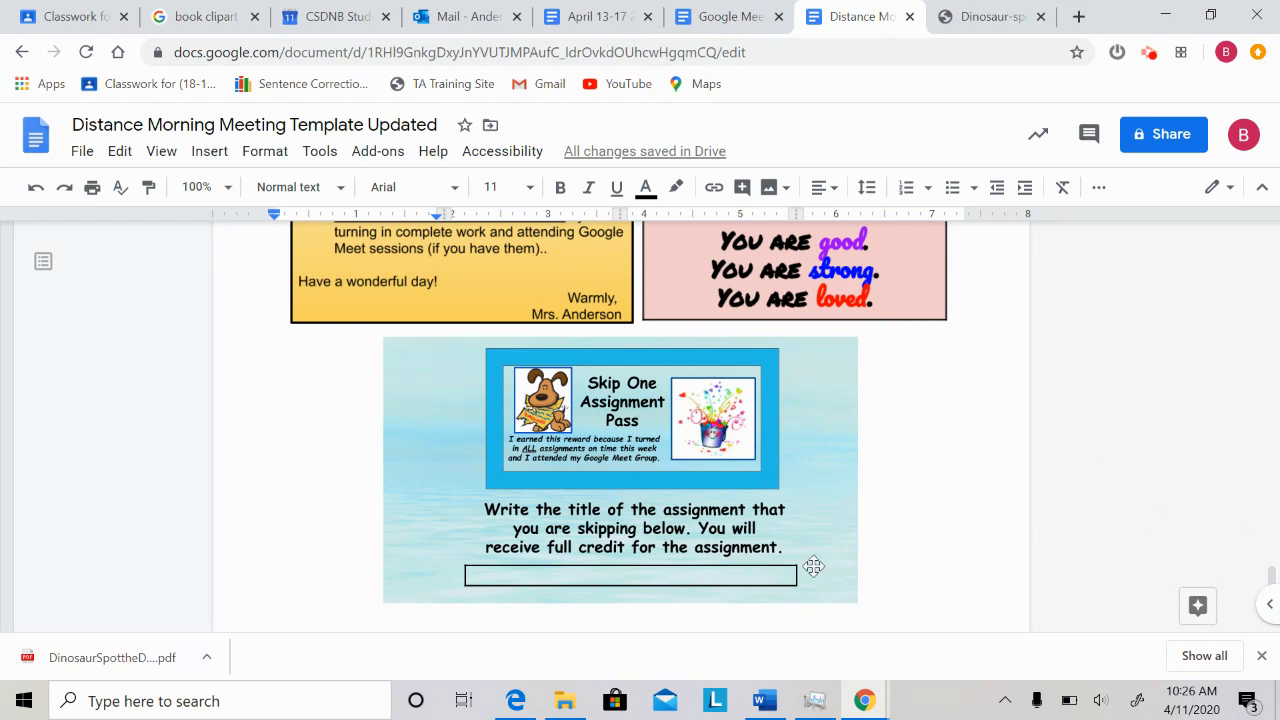
mouse_move(727, 573)
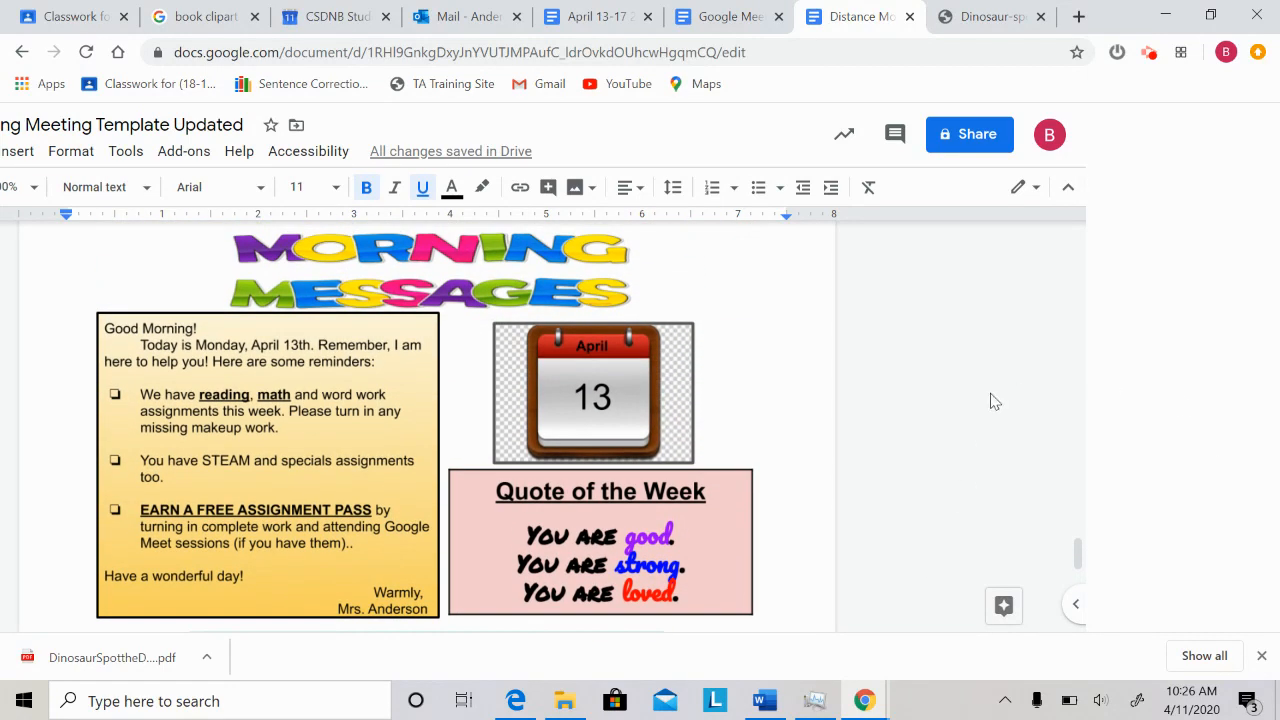
mouse_move(516, 534)
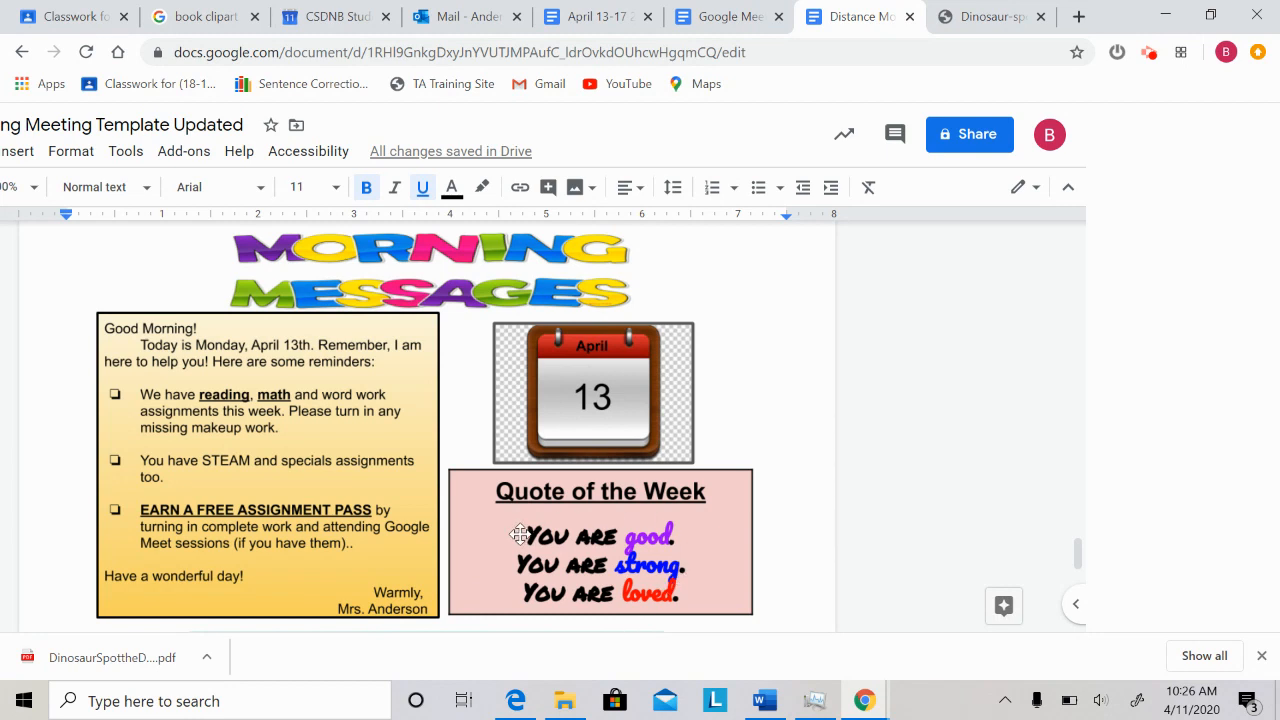
mouse_move(678, 590)
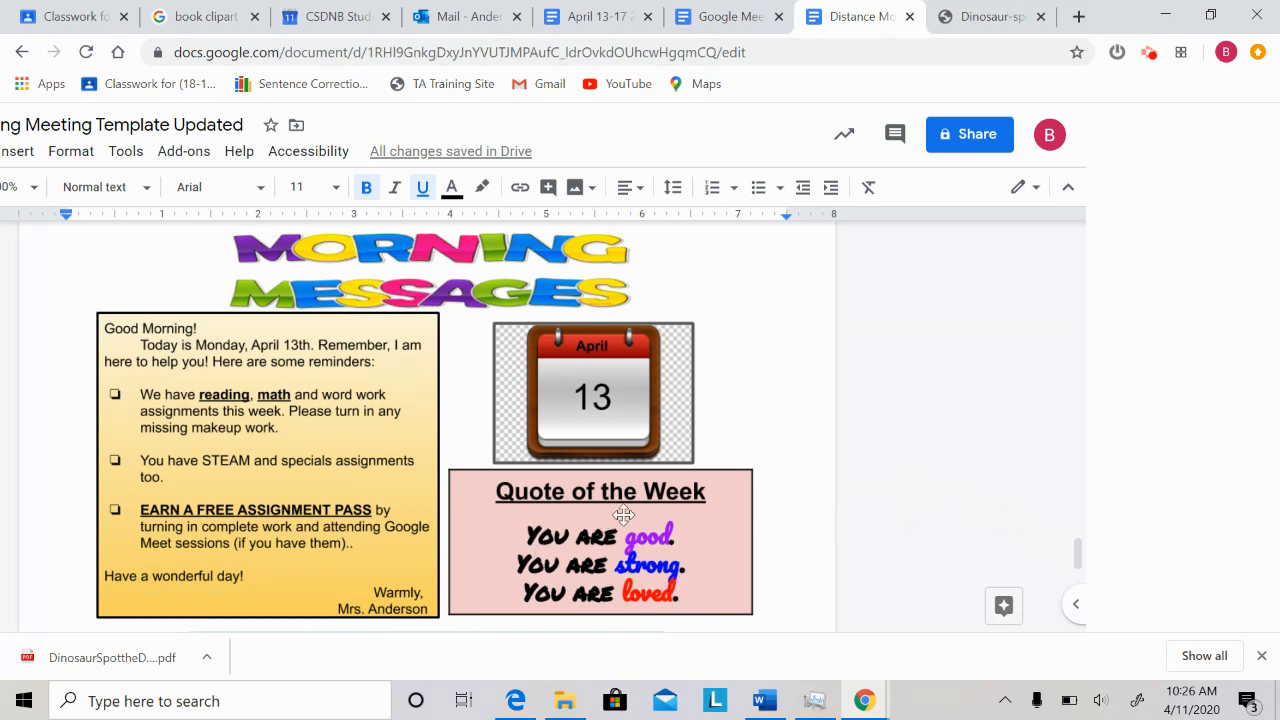
mouse_move(1033, 569)
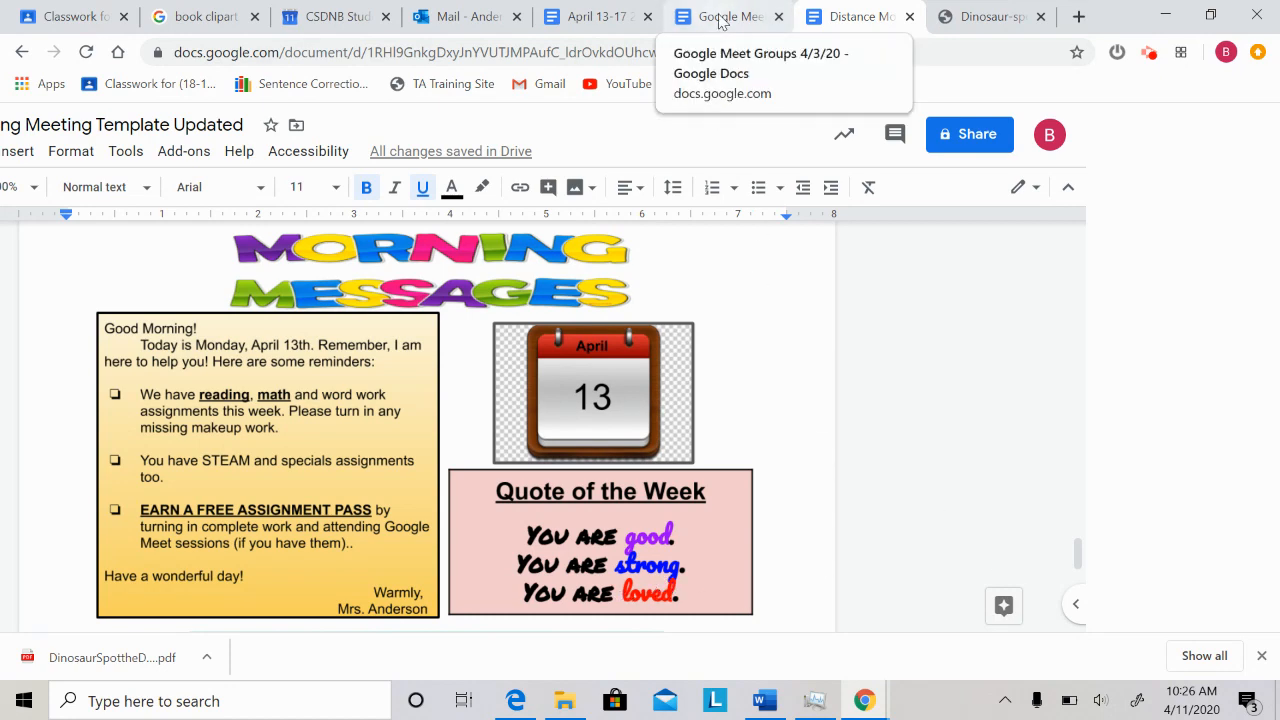
- Switch to the Google Meet Group Schedule for 4/13–4/17 document
left_click(715, 17)
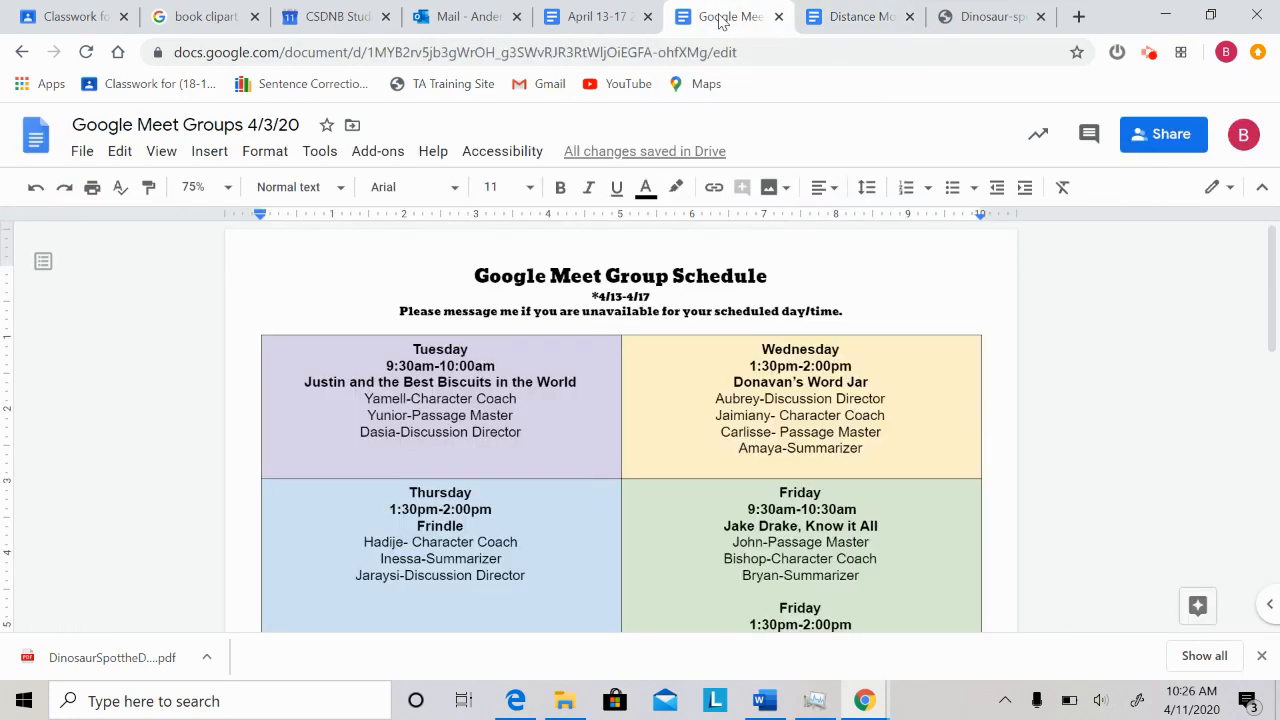
mouse_move(436, 322)
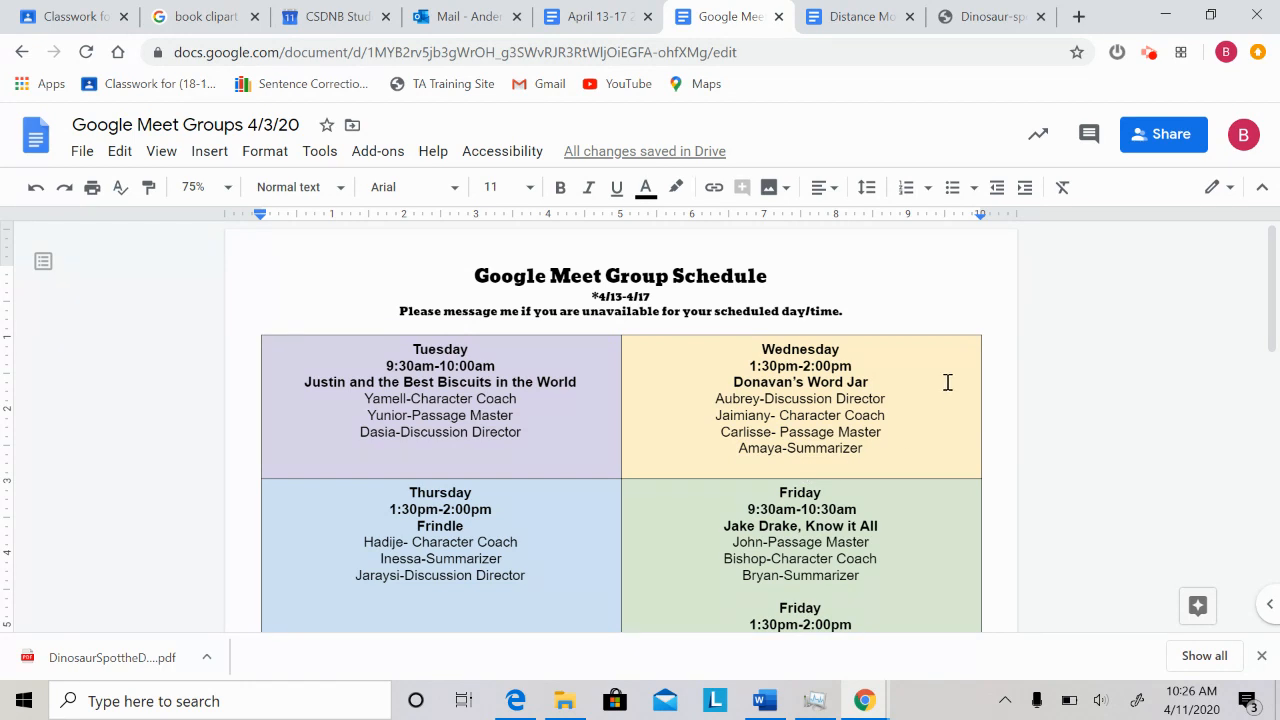
mouse_move(808, 448)
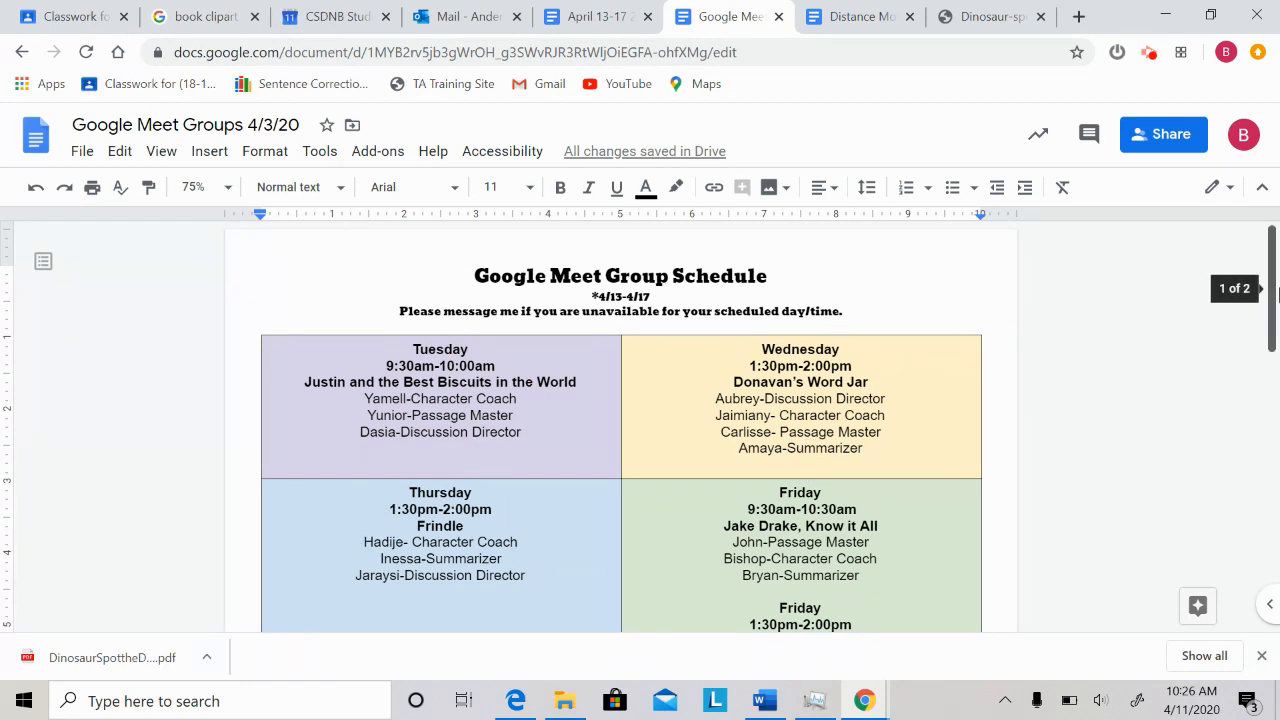
- Scroll the Meet schedule to the second Friday Frindle group, then return to the morning meeting template
scroll("down", 3)
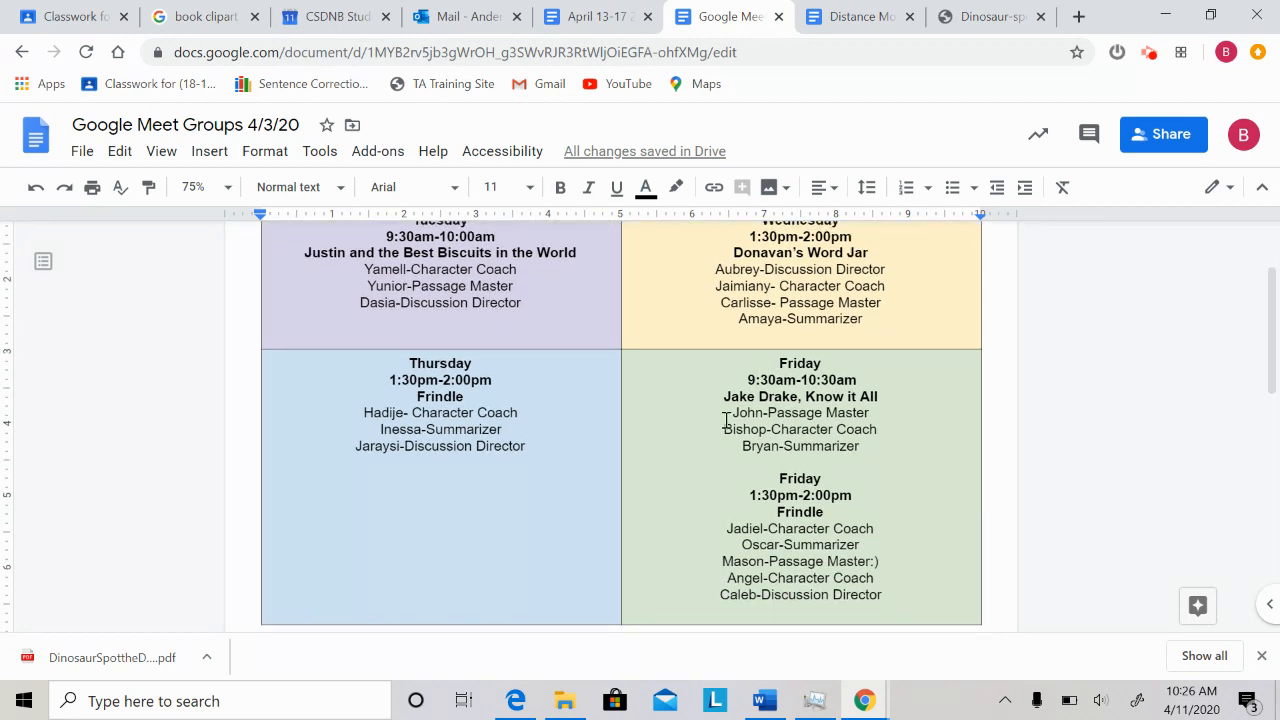
mouse_move(857, 322)
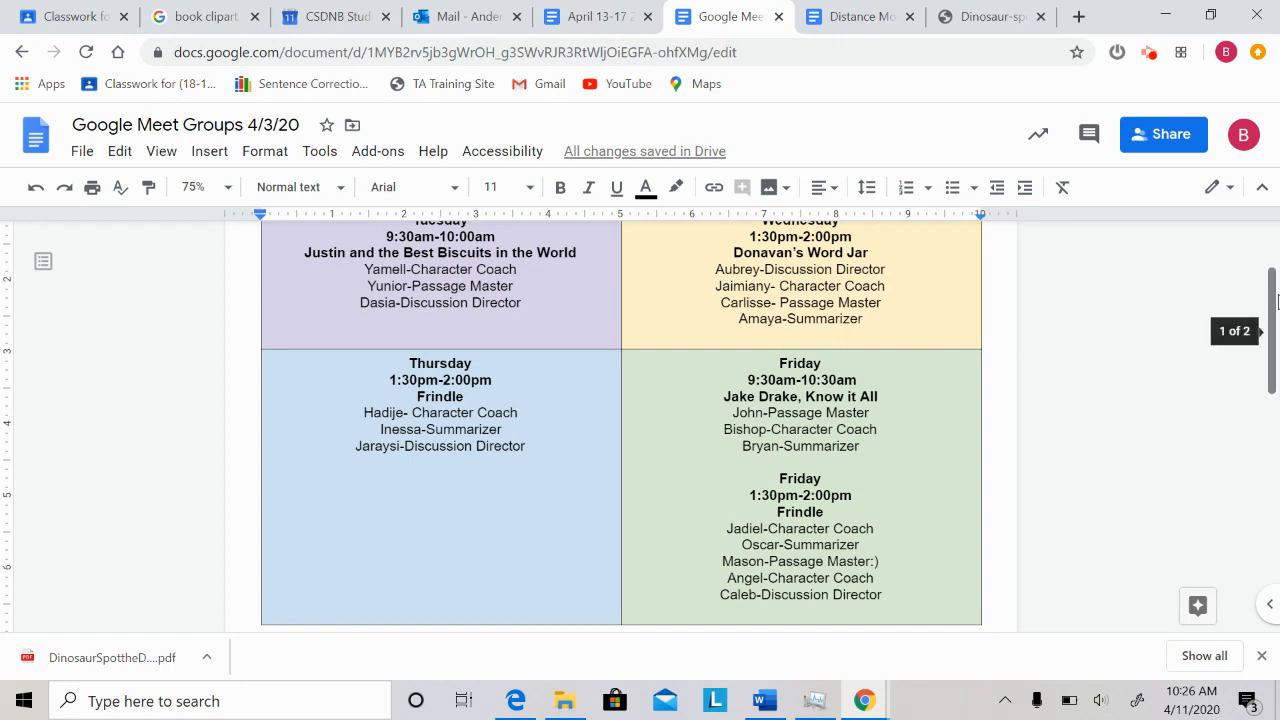
right_click(815, 396)
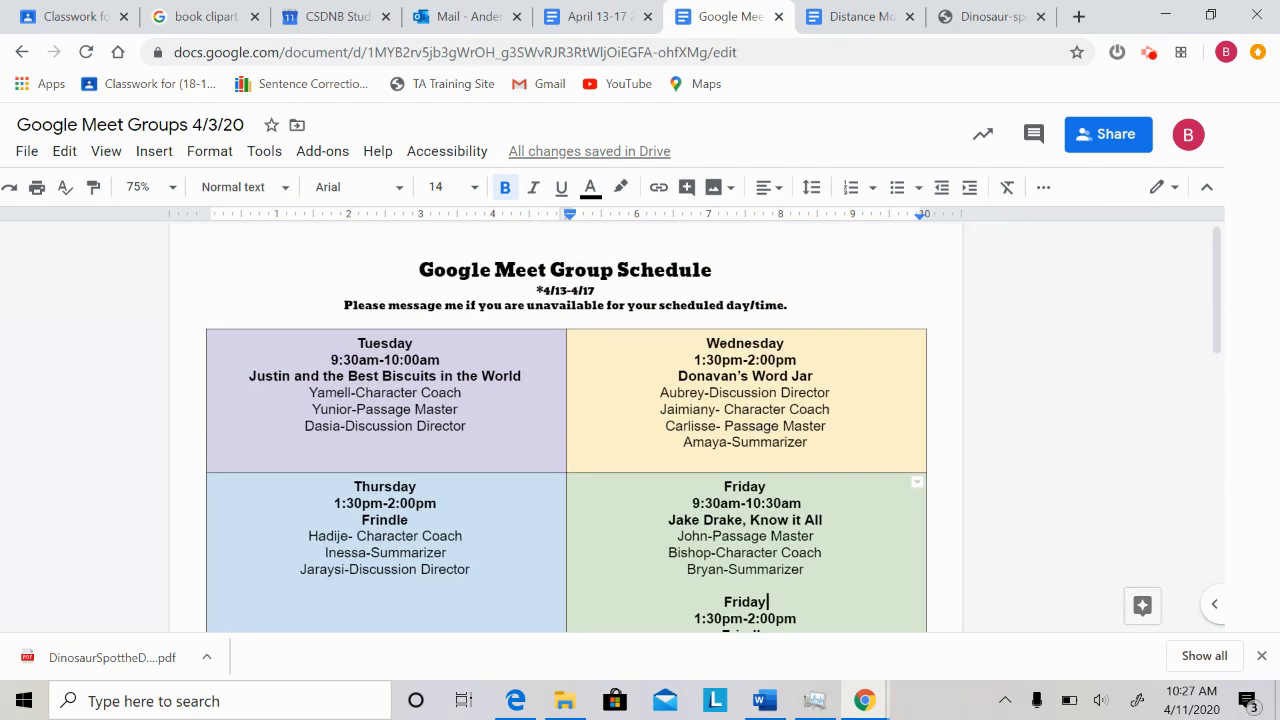
left_click(852, 16)
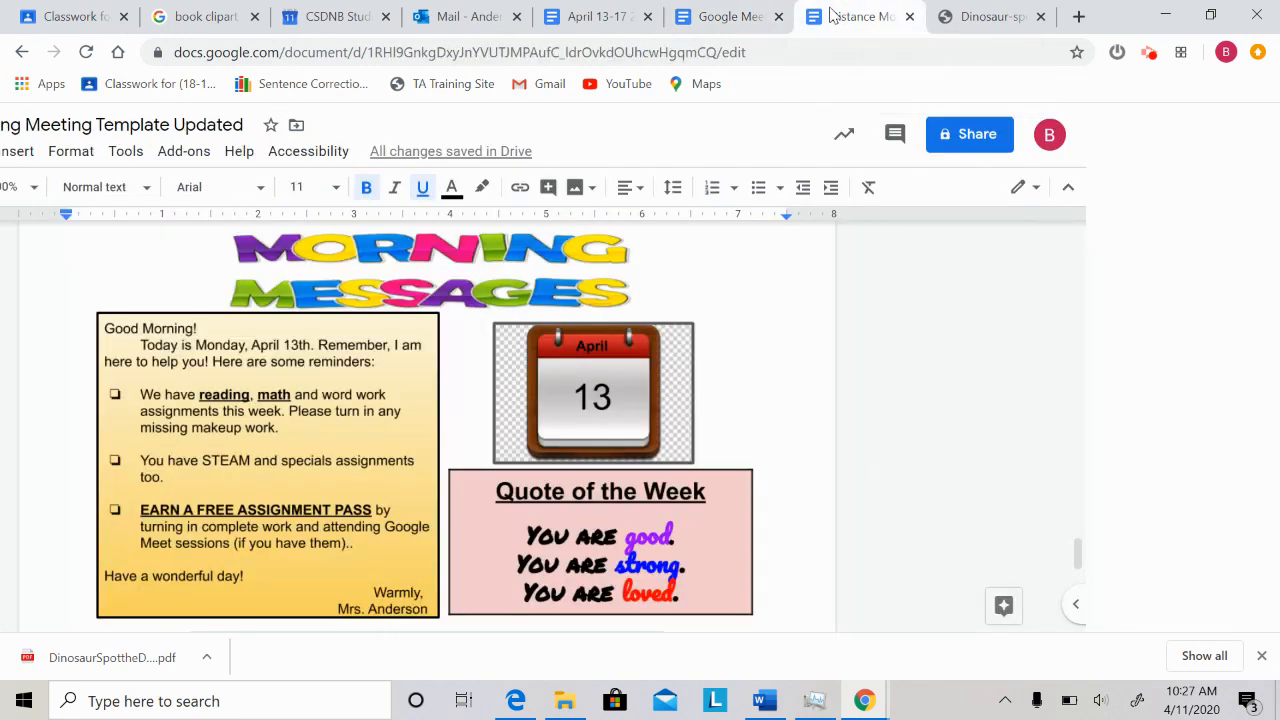